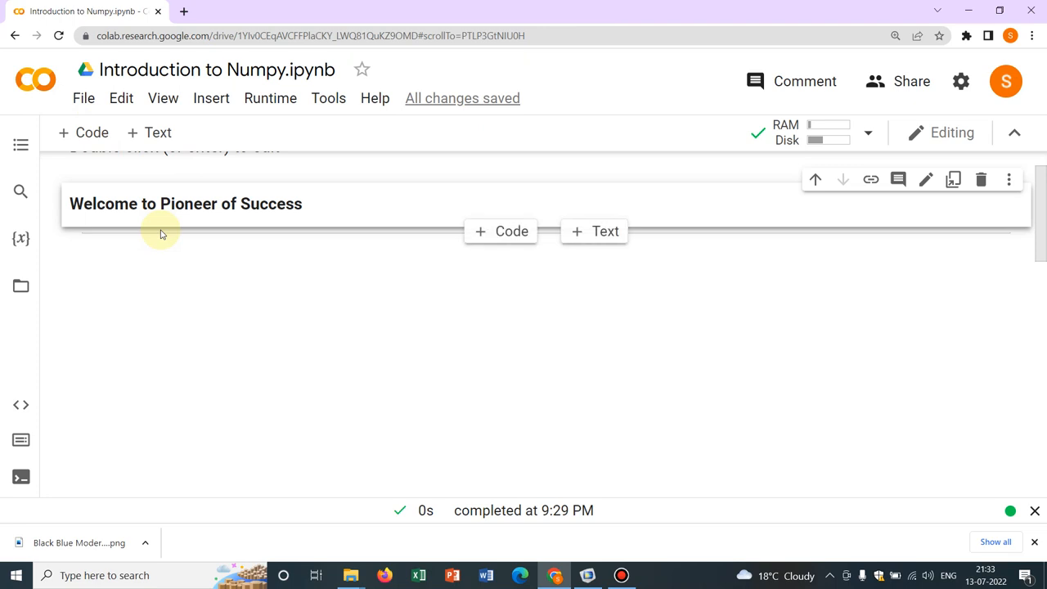
mouse_move(132, 177)
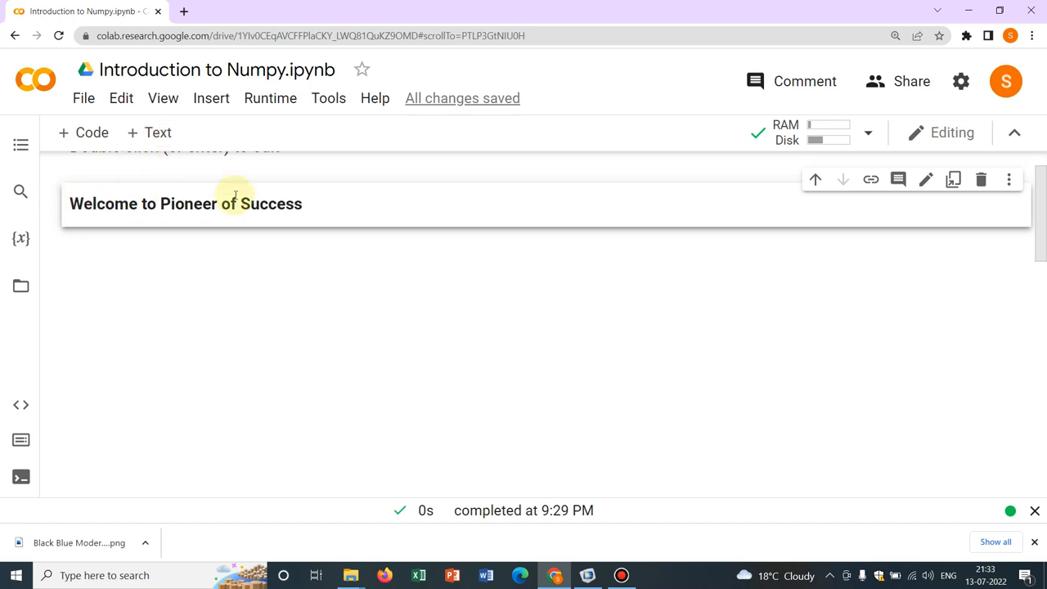
mouse_move(314, 205)
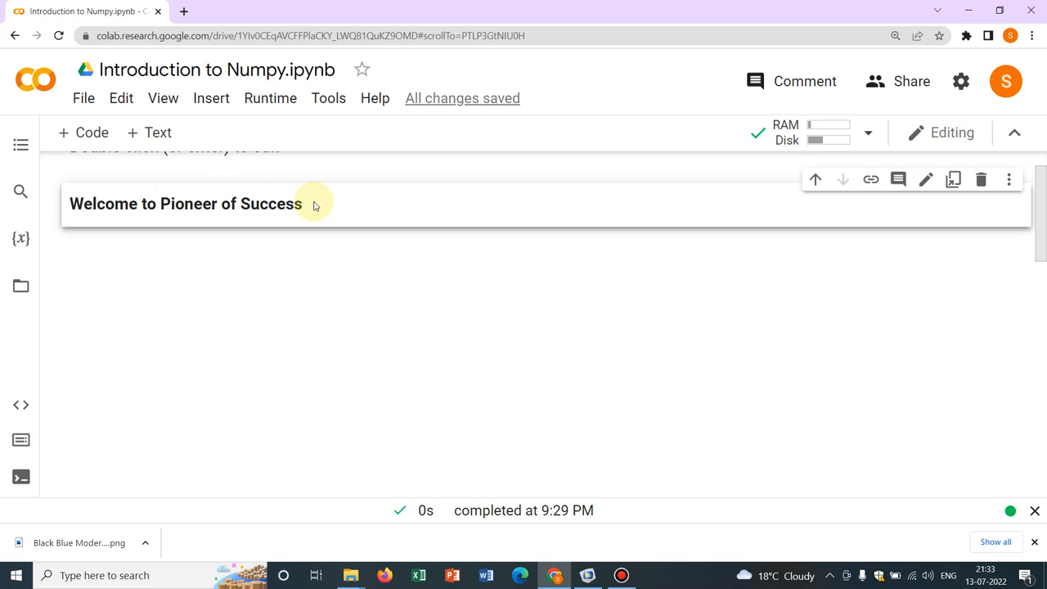
- Add a code cell containing '#importing library' and 'import numpy as np' on two lines
left_click(82, 133)
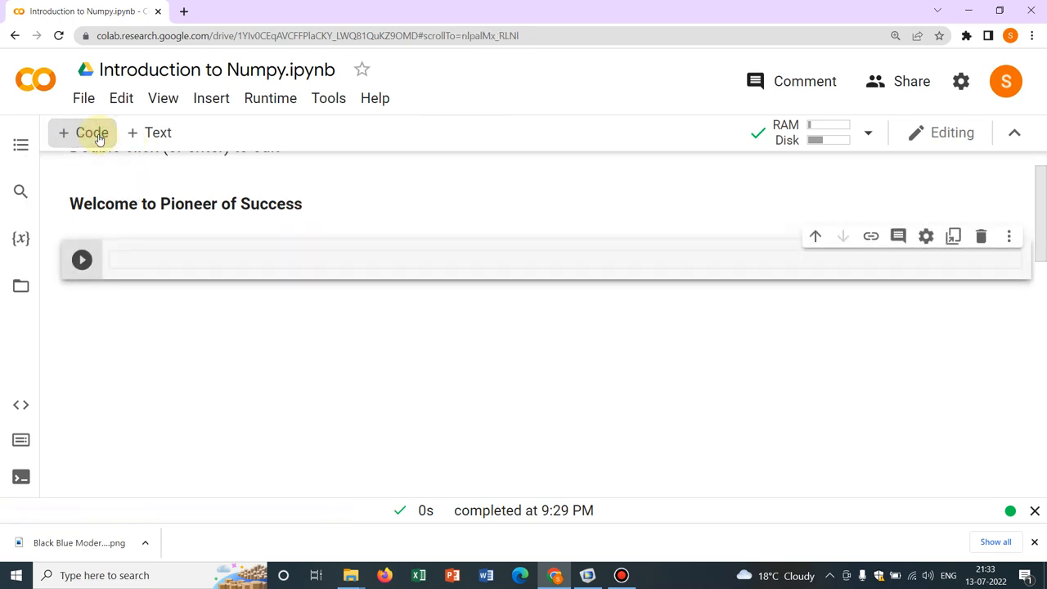
mouse_move(82, 133)
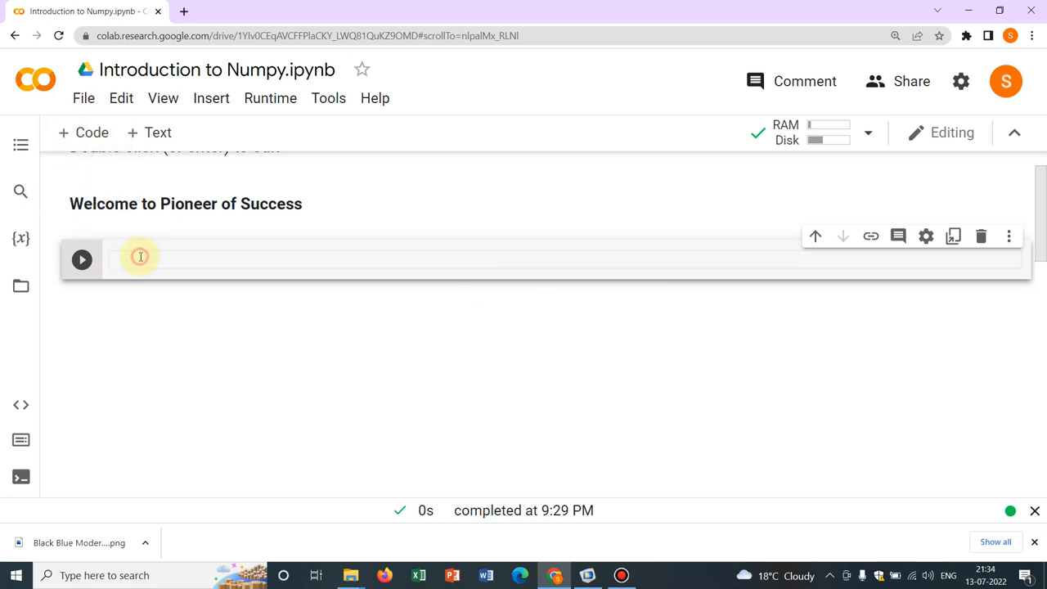
left_click(140, 257)
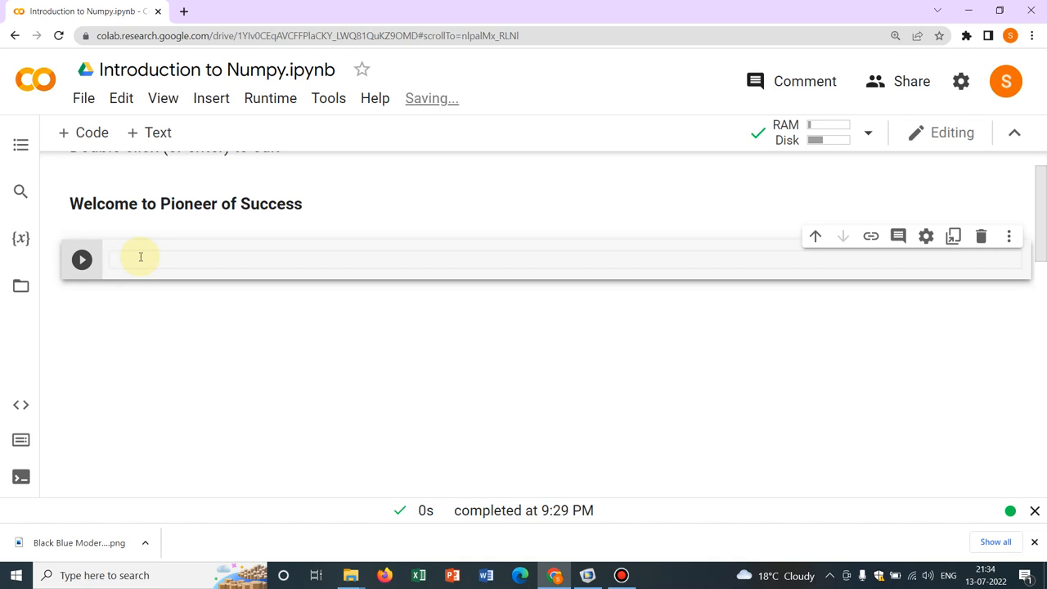
type("#")
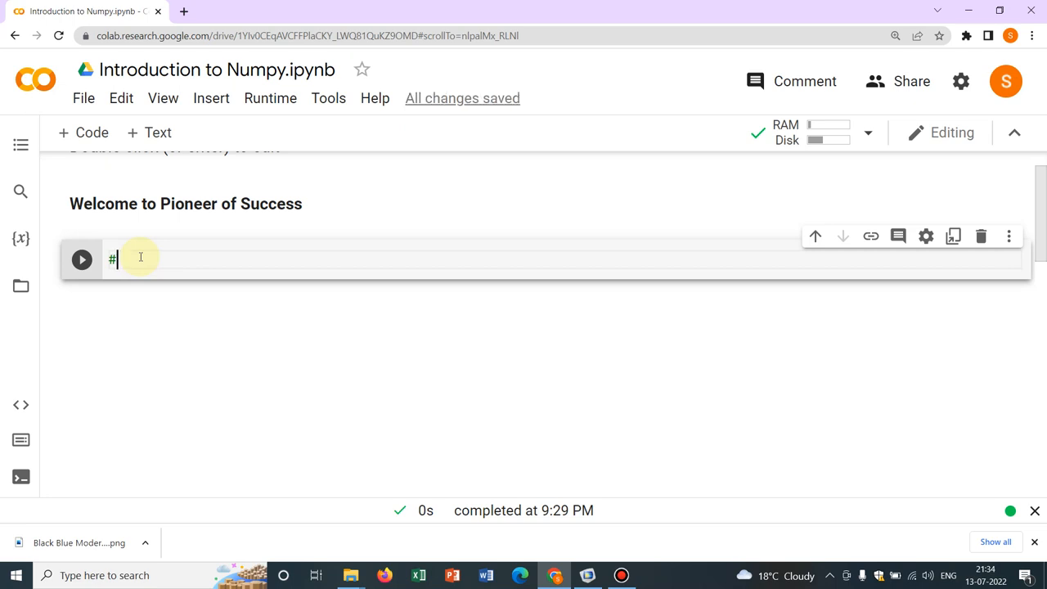
type("impo")
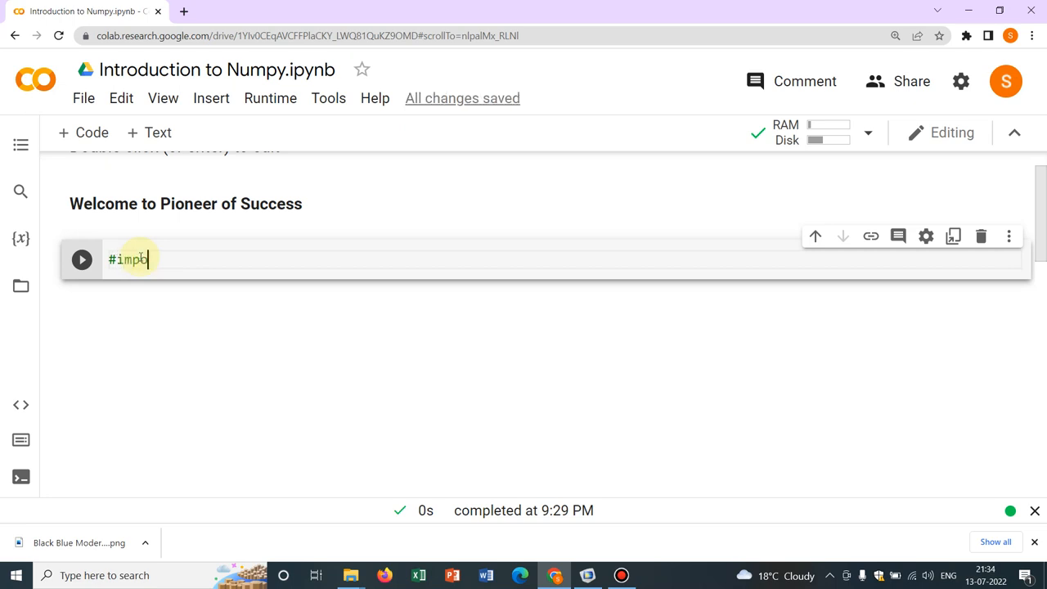
type("rting li")
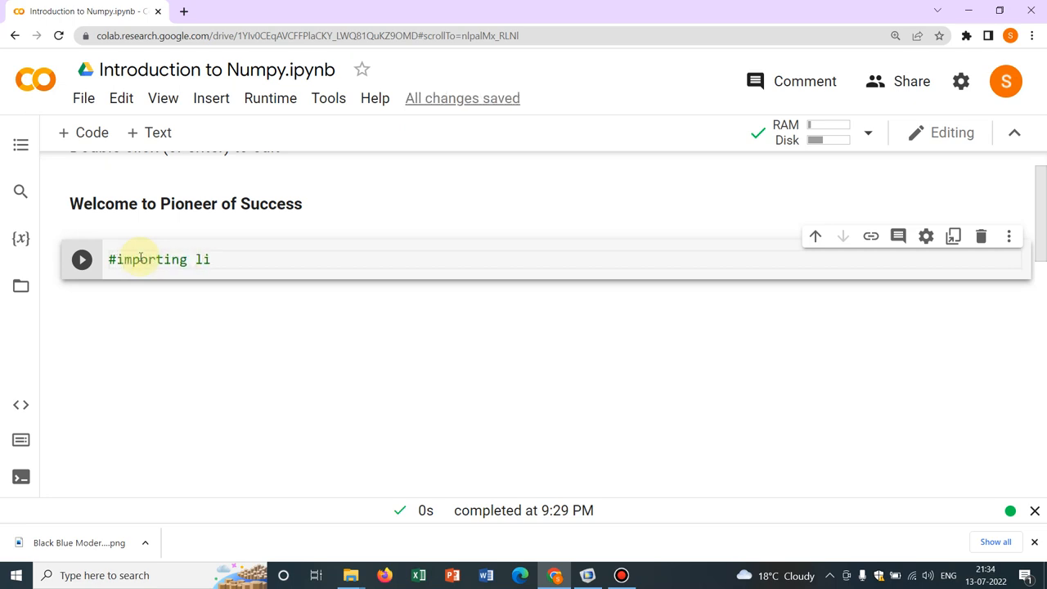
type("bra")
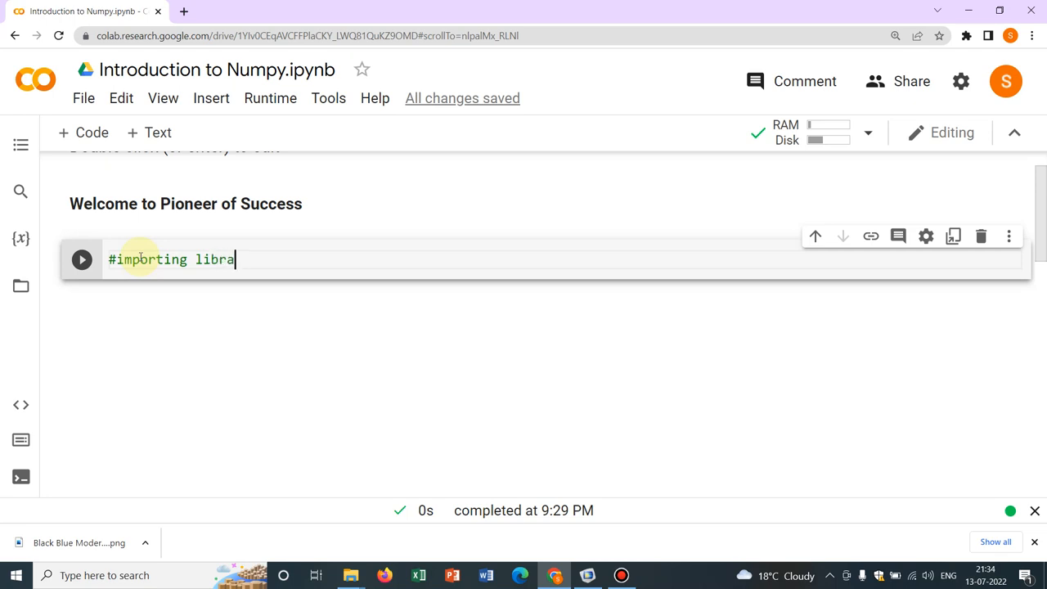
type("ry")
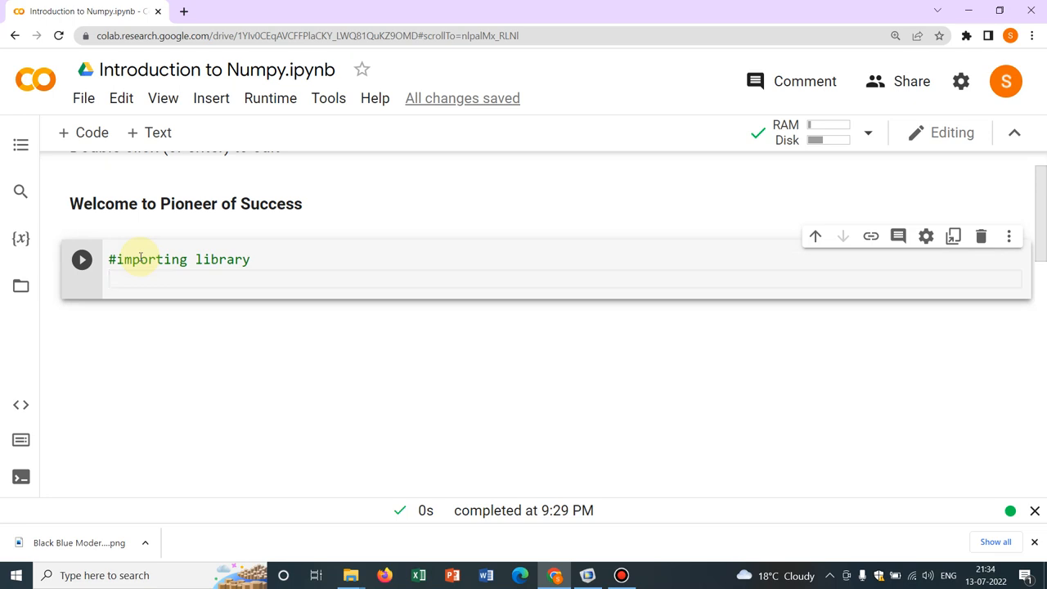
type("i")
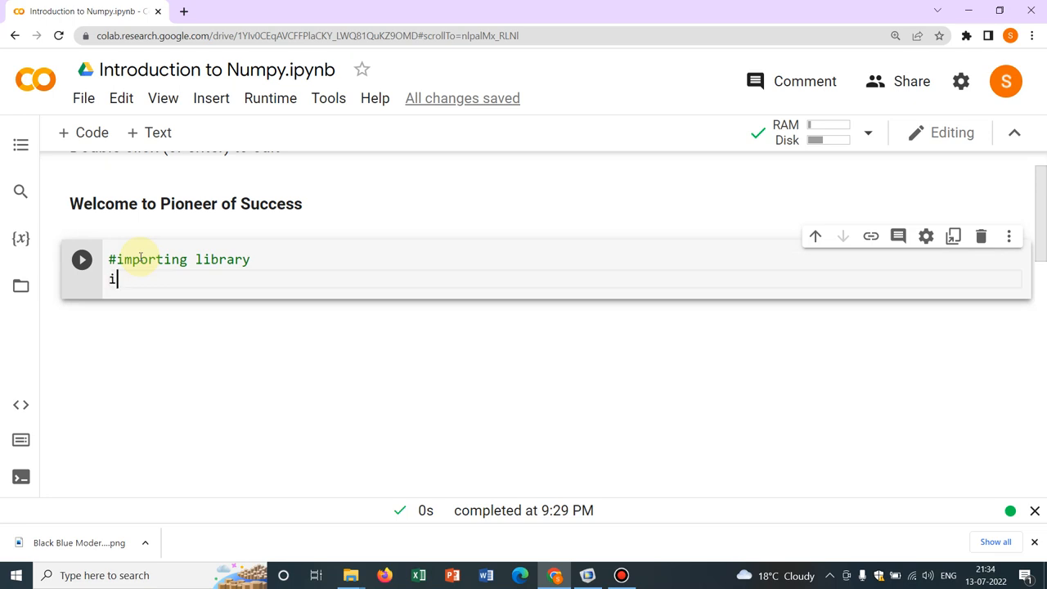
type("mport numpy as n")
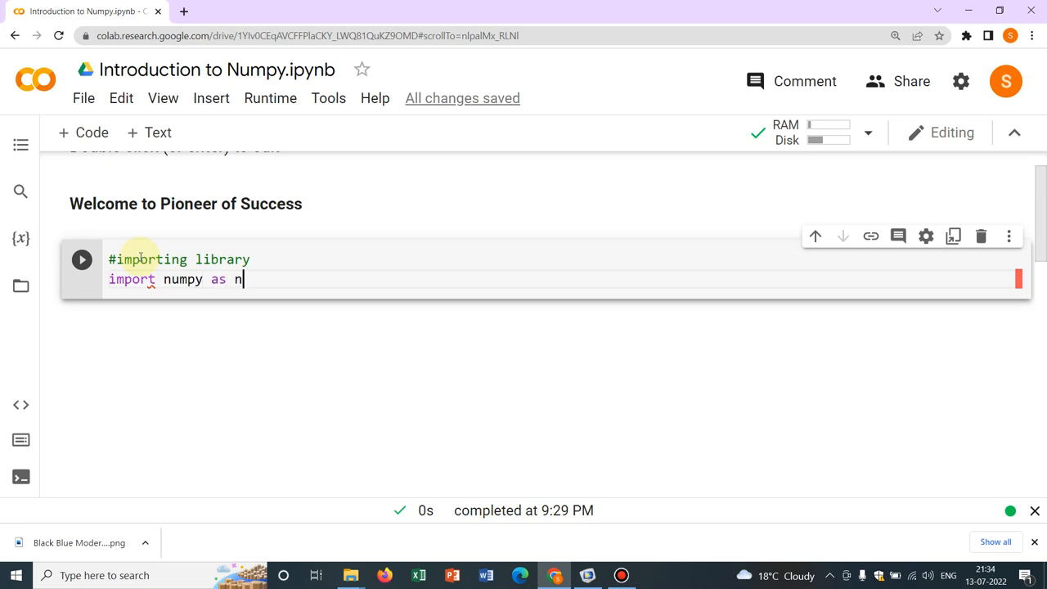
type("p")
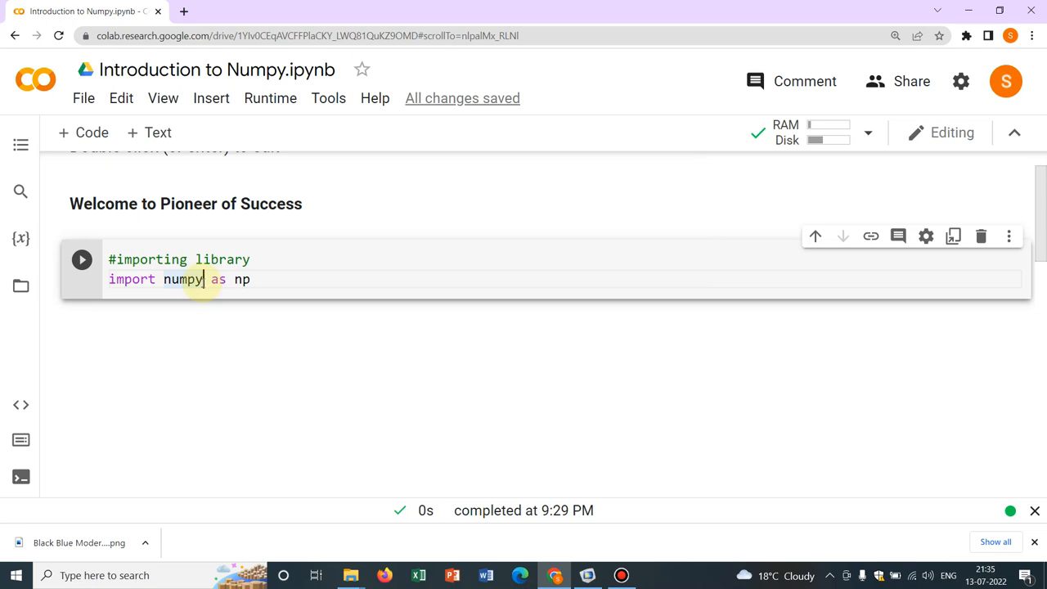
mouse_move(142, 228)
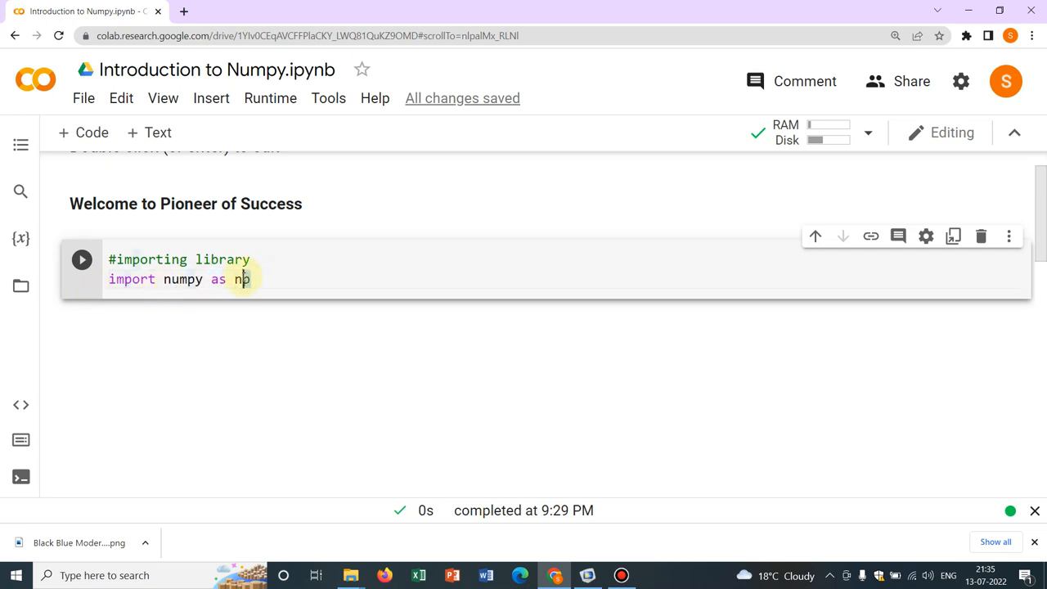
mouse_move(240, 279)
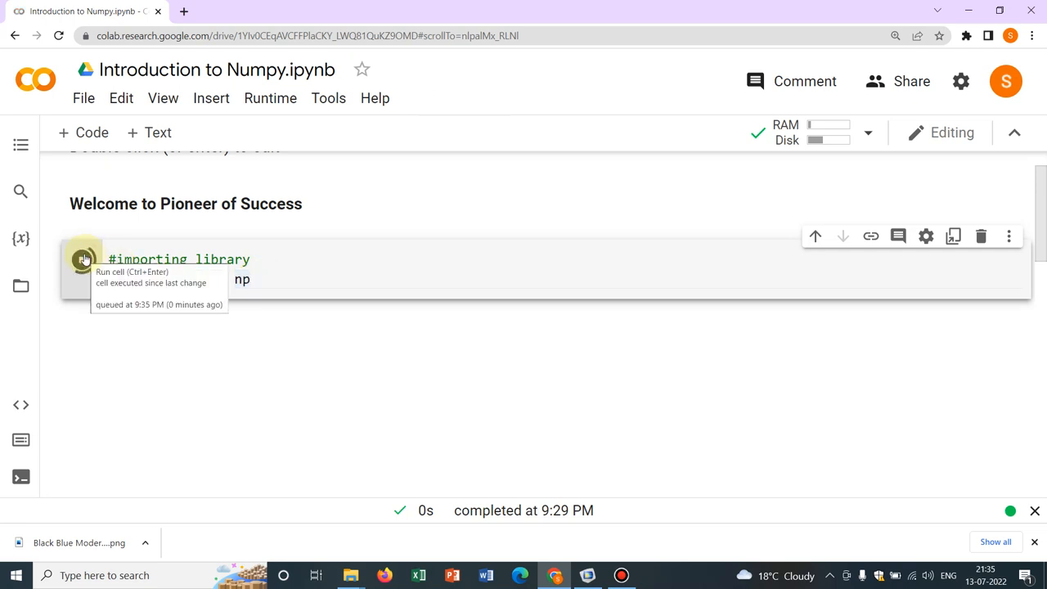
- Run the 'import numpy as np' cell
left_click(82, 260)
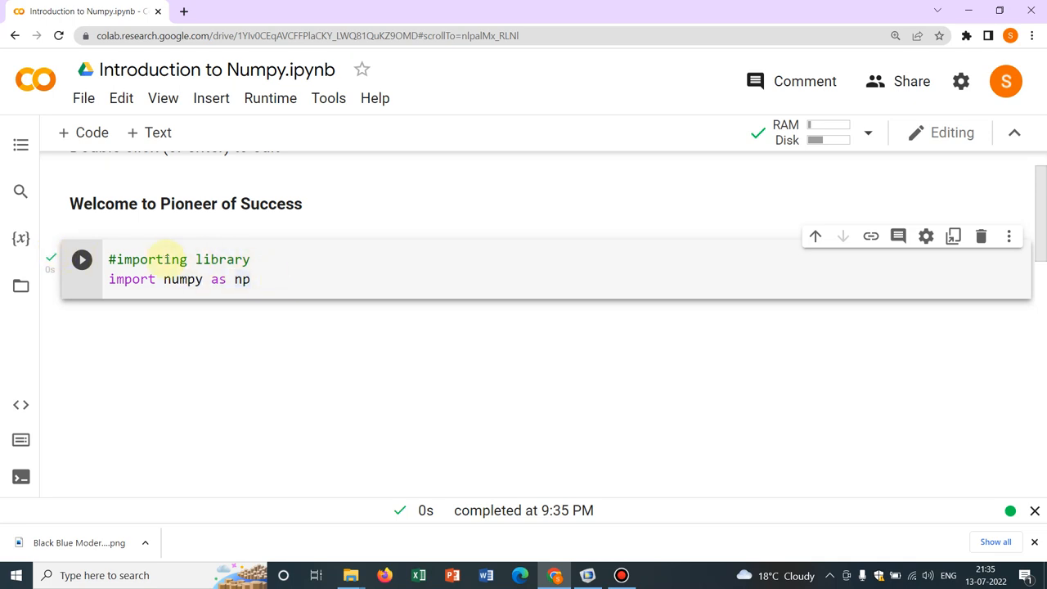
mouse_move(82, 132)
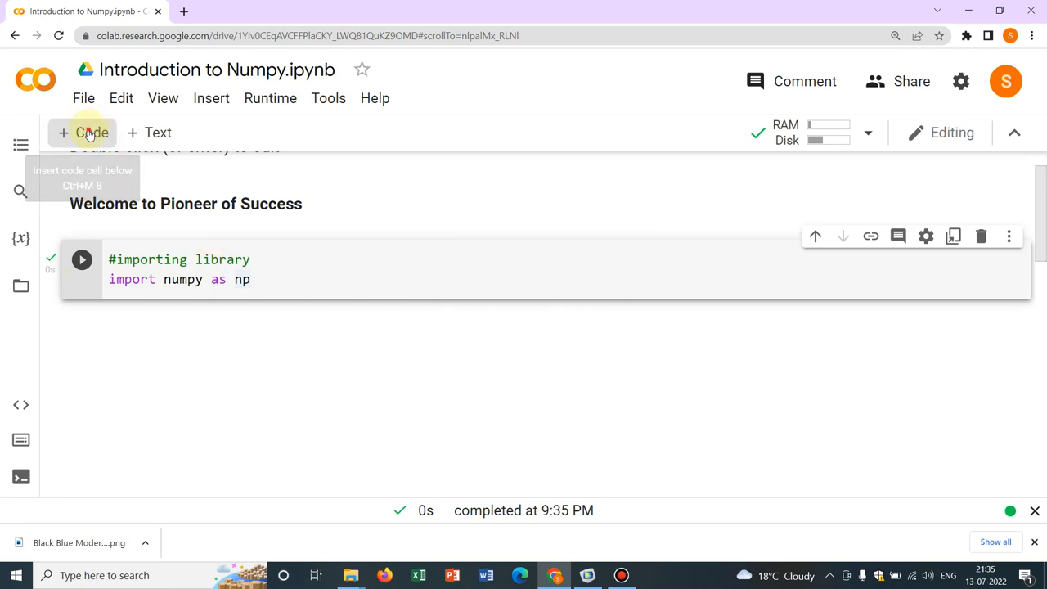
- Add a new cell with a=np.array([1,2,3]) and browse the np.array documentation tooltip
left_click(82, 132)
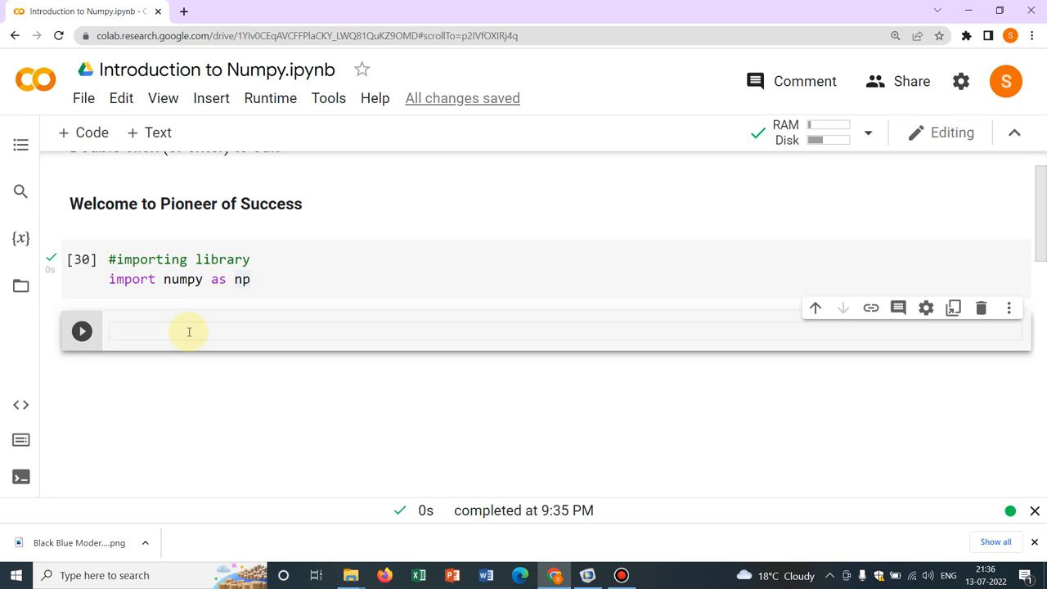
type("a=")
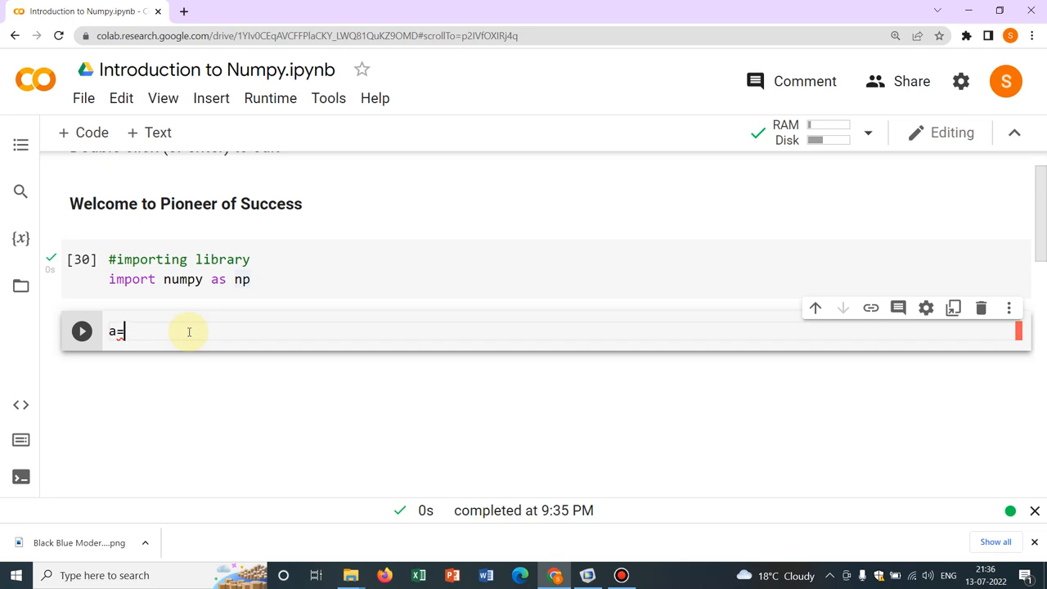
type("np.array")
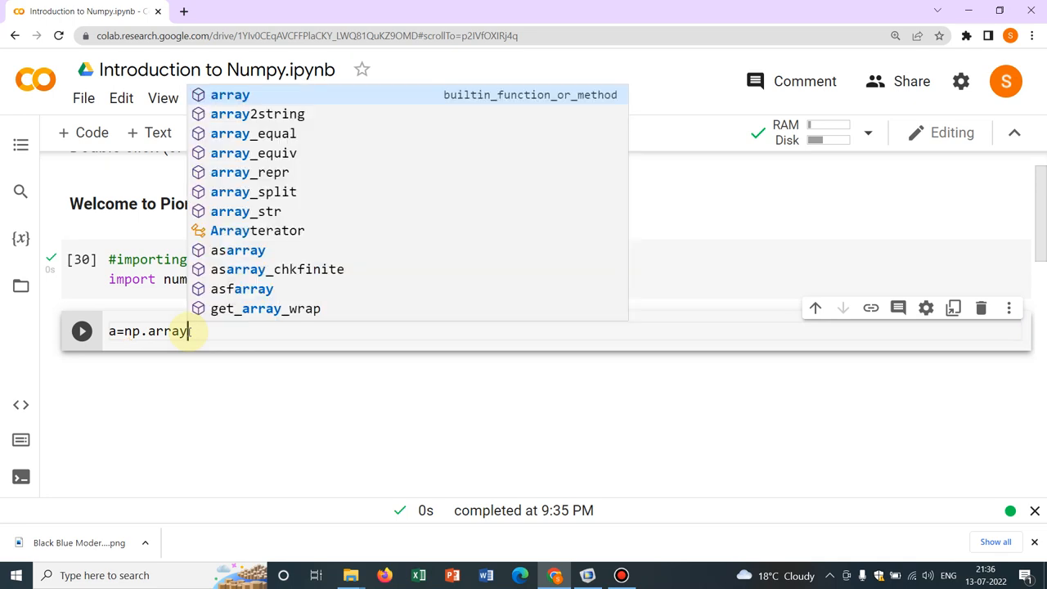
type("(")
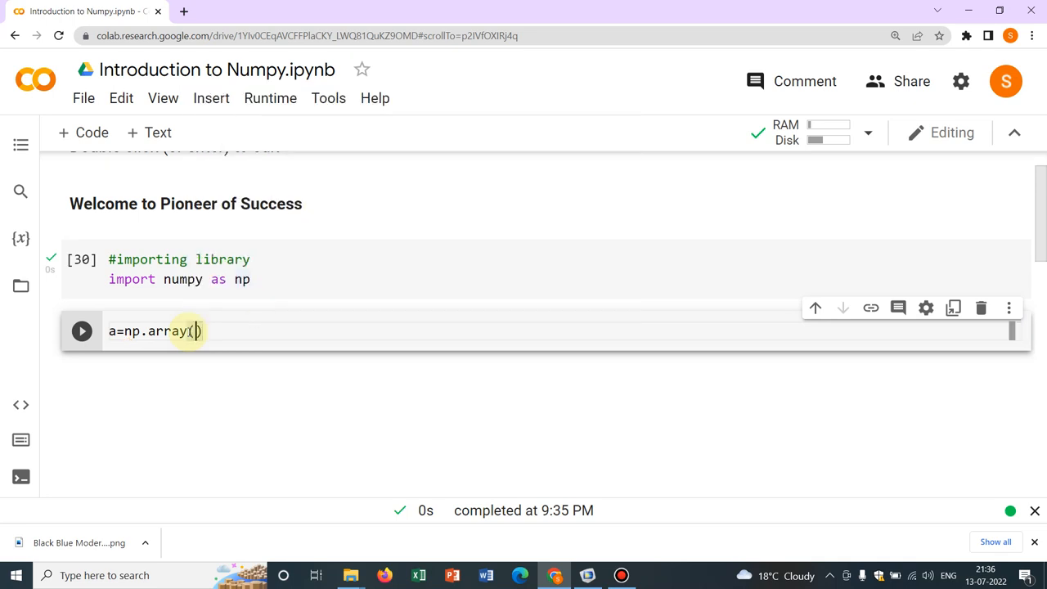
type("(")
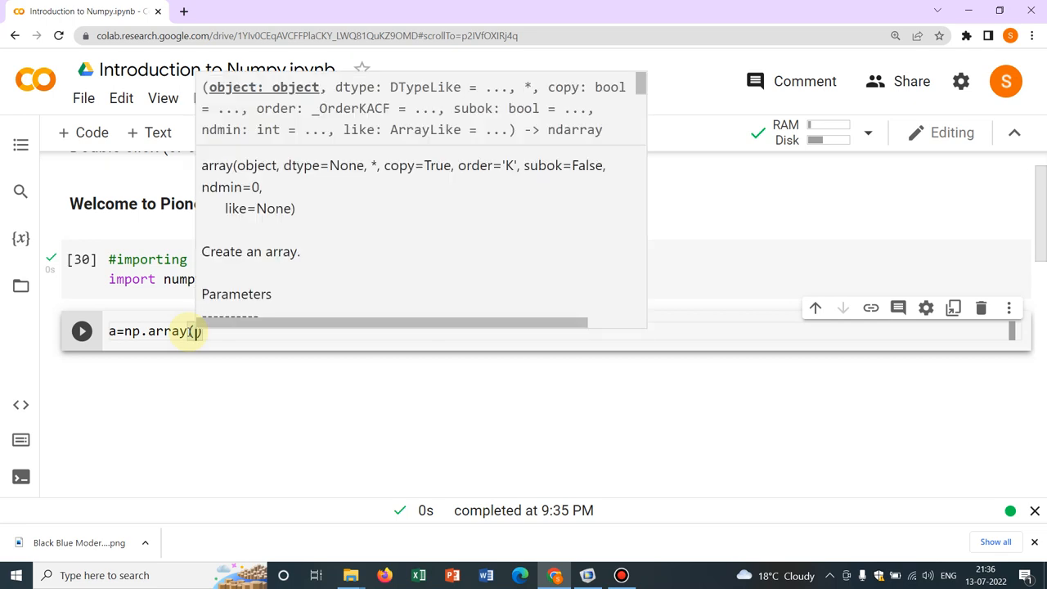
type("[")
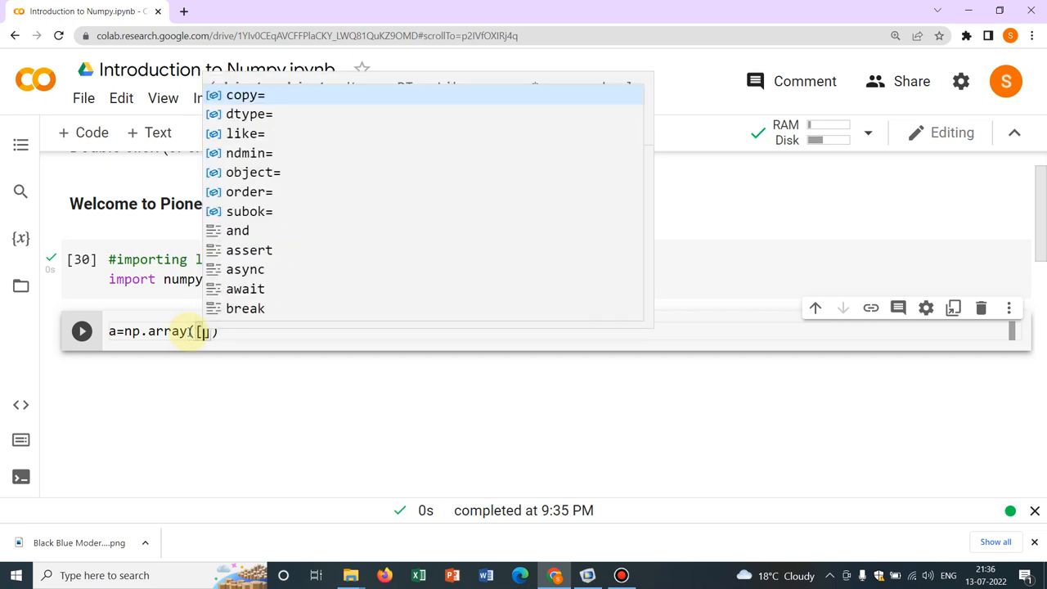
type("1")
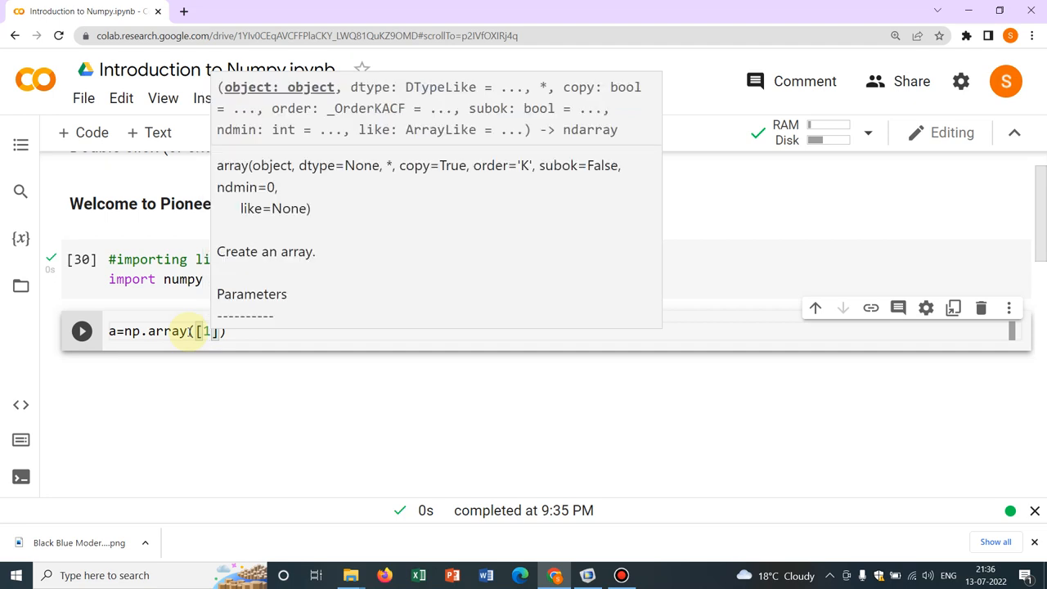
type("2,3")
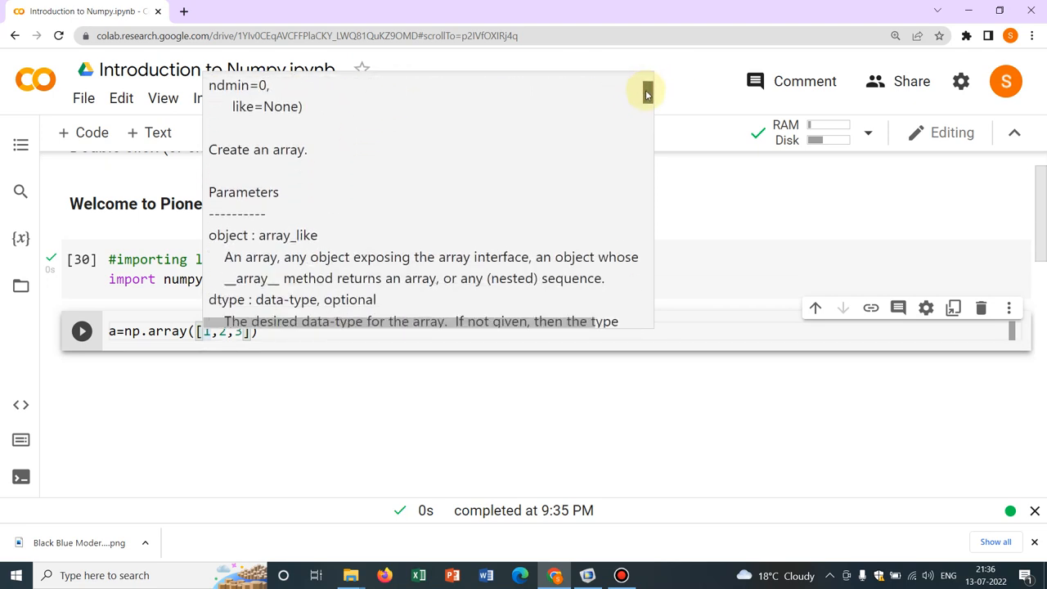
scroll("down", 3)
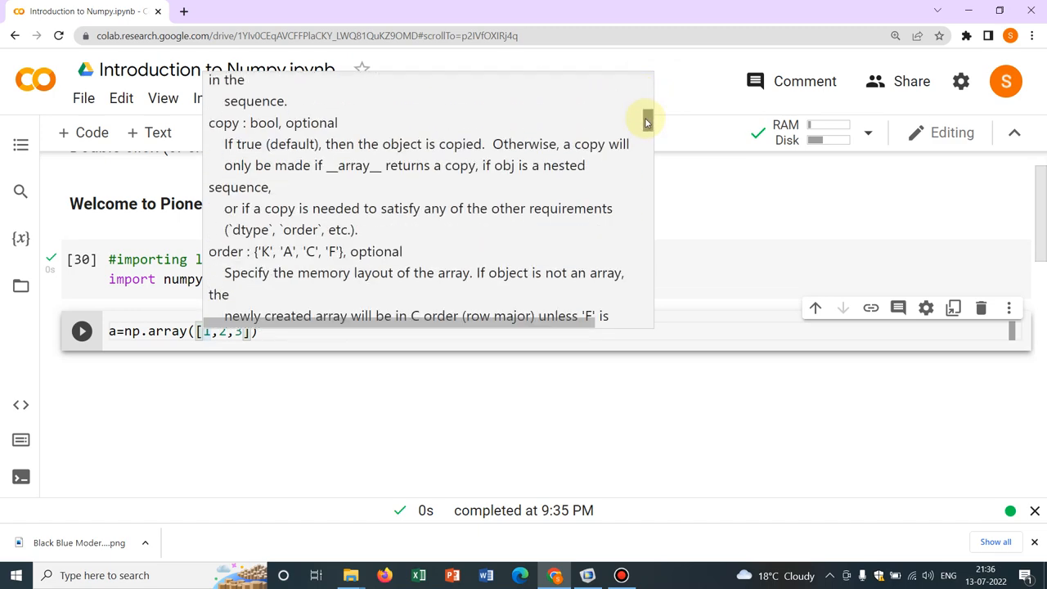
scroll("down", 3)
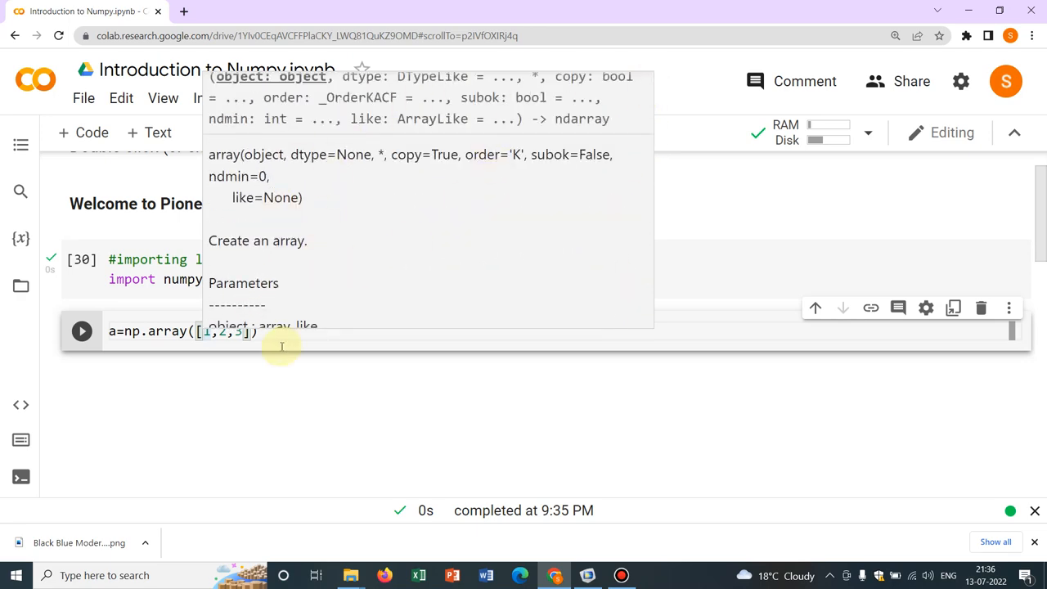
- Dismiss the tooltip, run the array cell, then add print(a) and run again
left_click(278, 330)
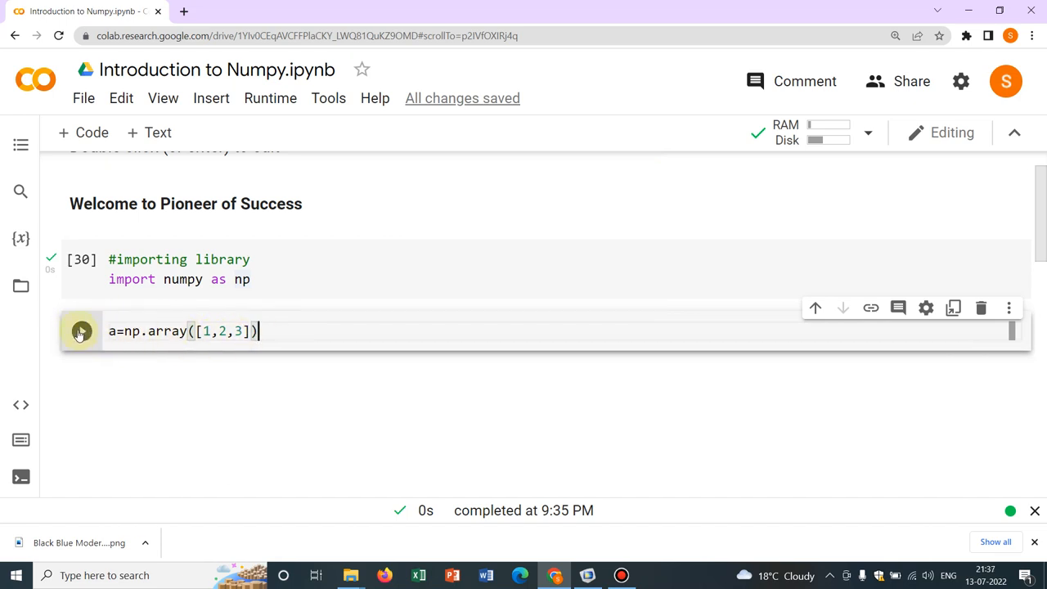
left_click(80, 331)
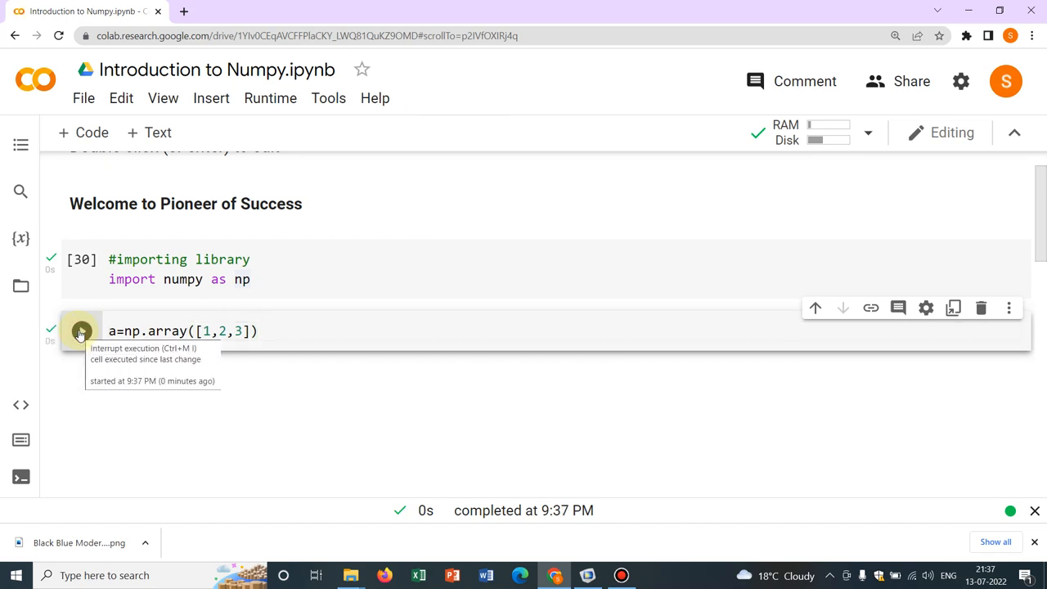
mouse_move(52, 330)
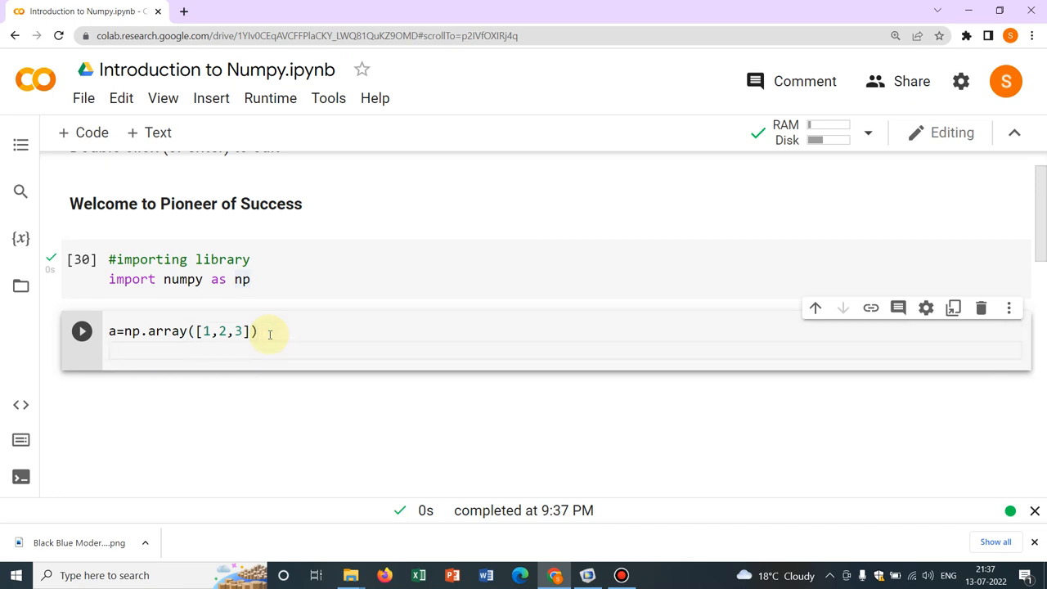
type("print")
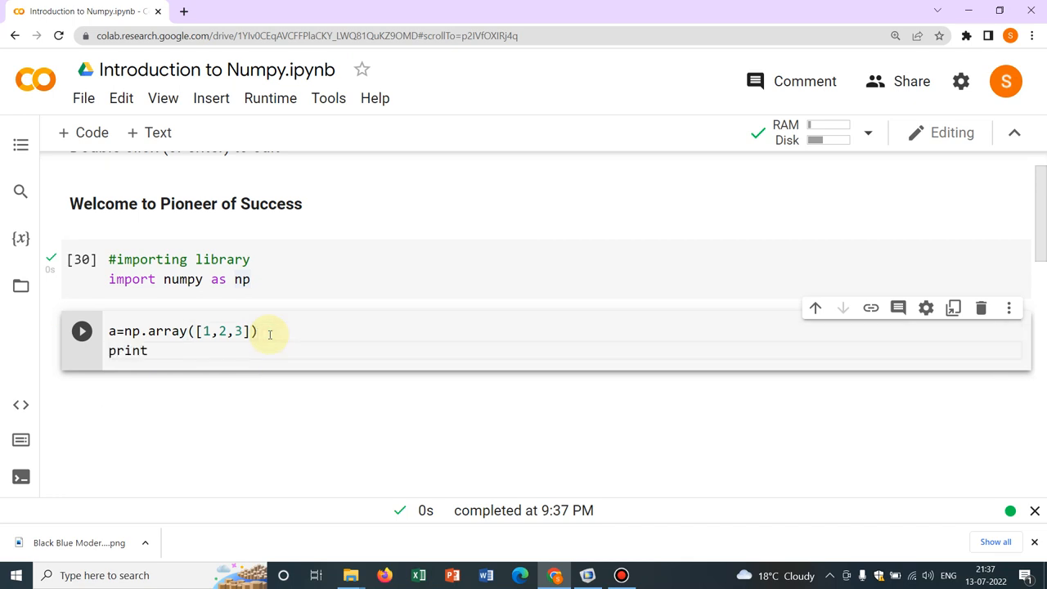
type("(a)")
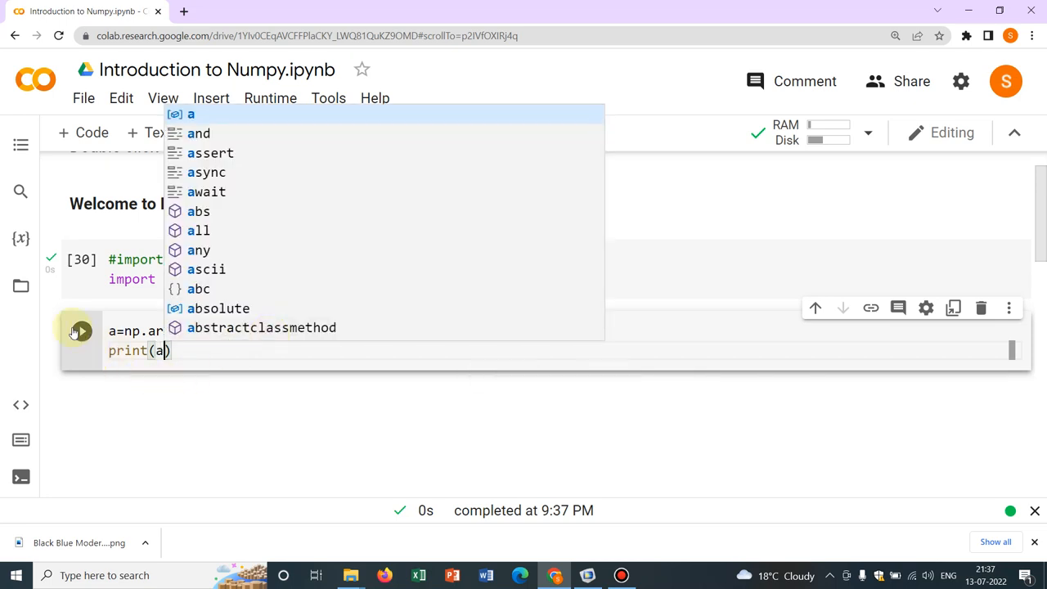
left_click(81, 331)
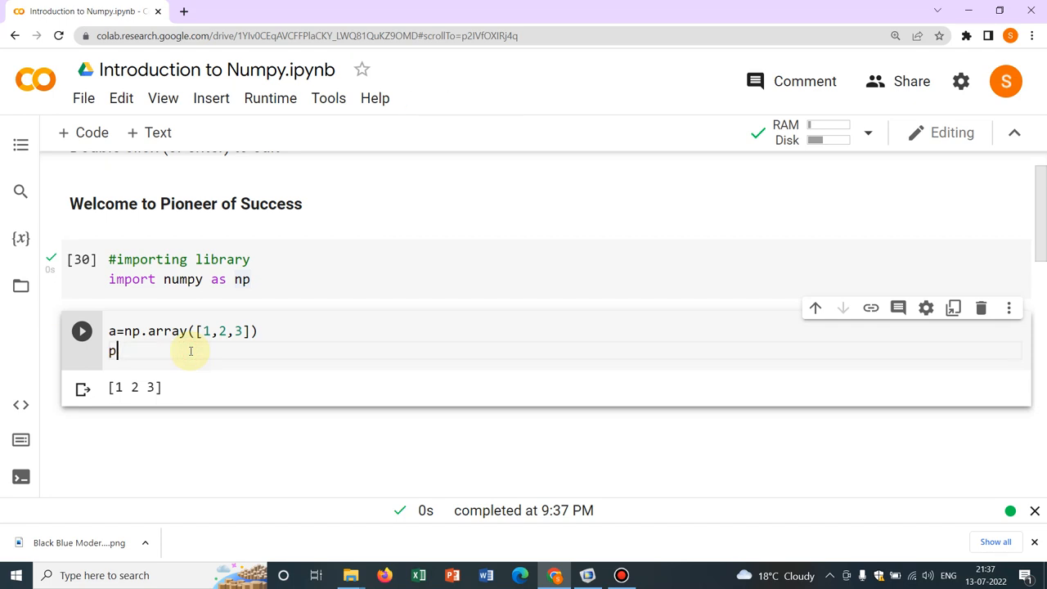
- Replace print(a) with a bare a and rerun to show array([1, 2, 3])
key("Backspace")
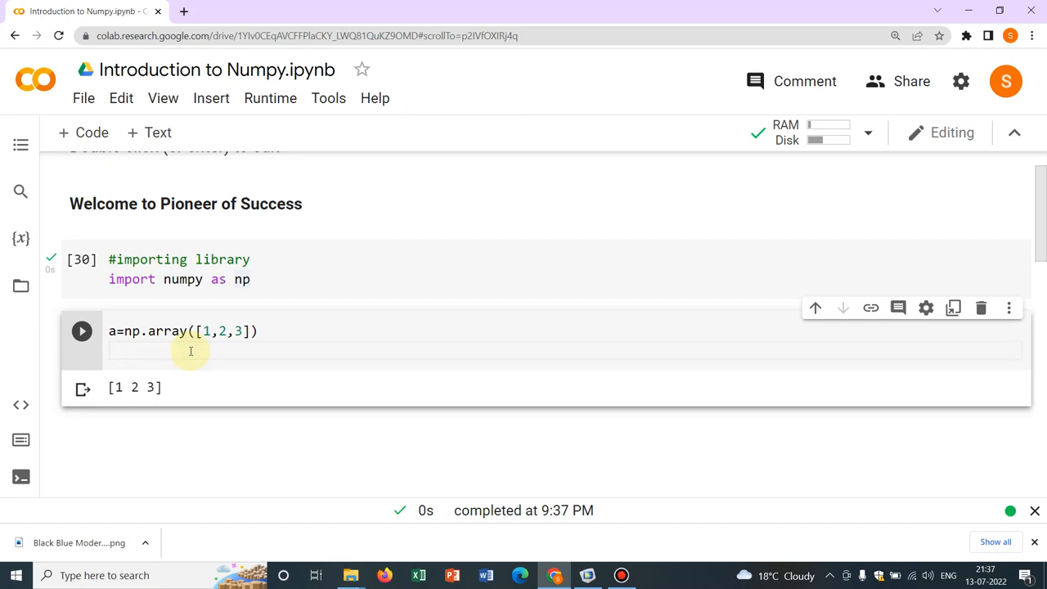
type("a")
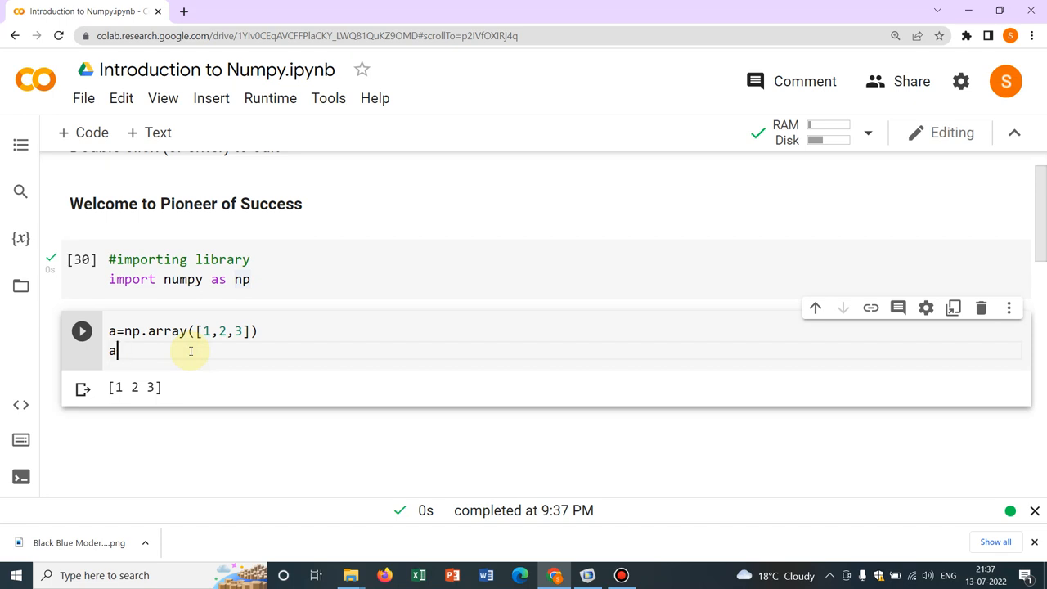
left_click(82, 331)
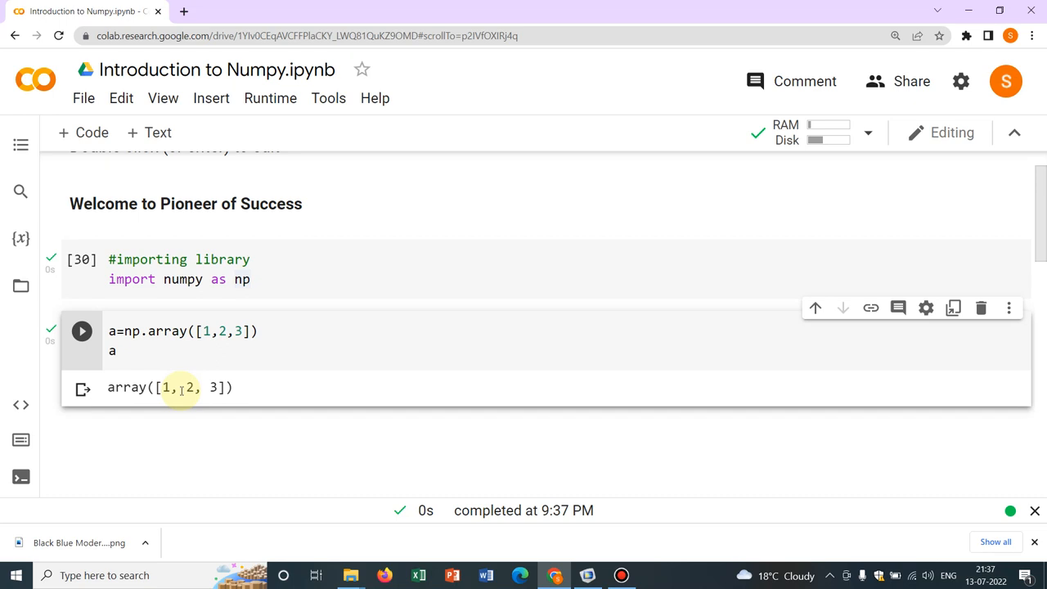
mouse_move(82, 133)
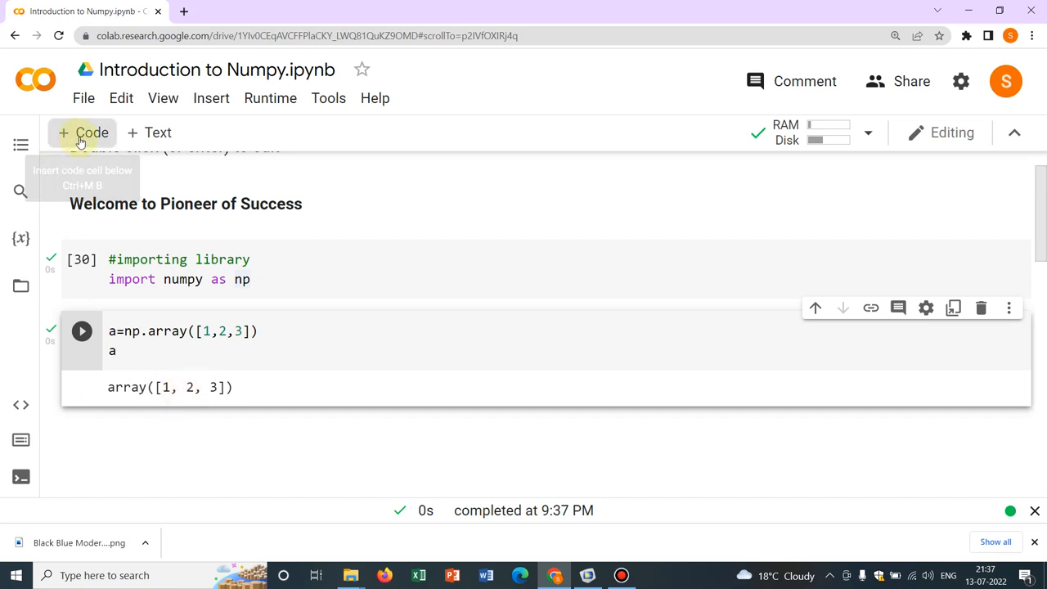
- Start a new cell defining b=np.array with the first row [1,2,3]
left_click(83, 132)
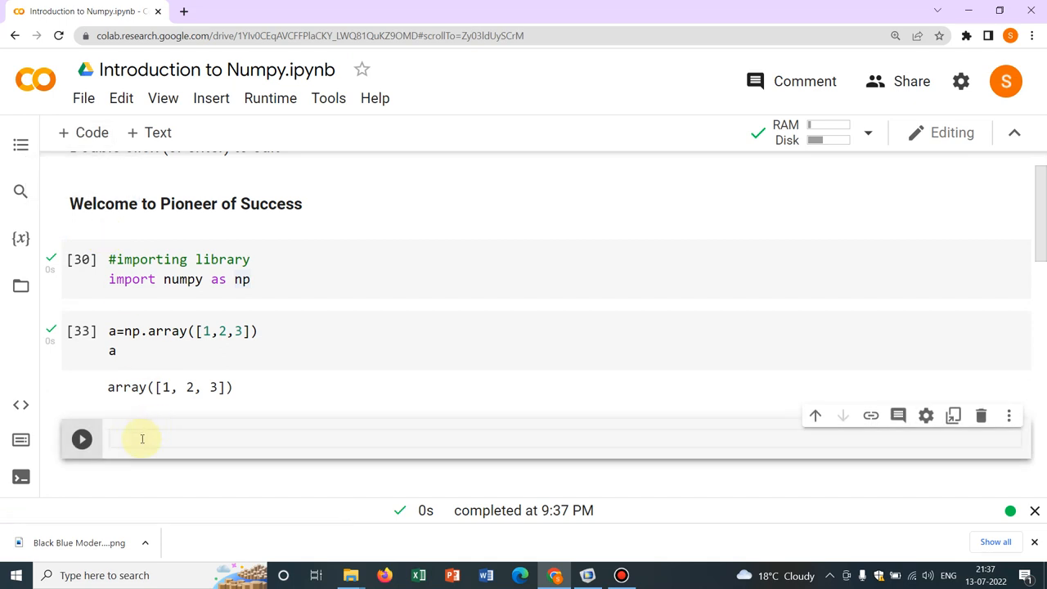
type("b=n")
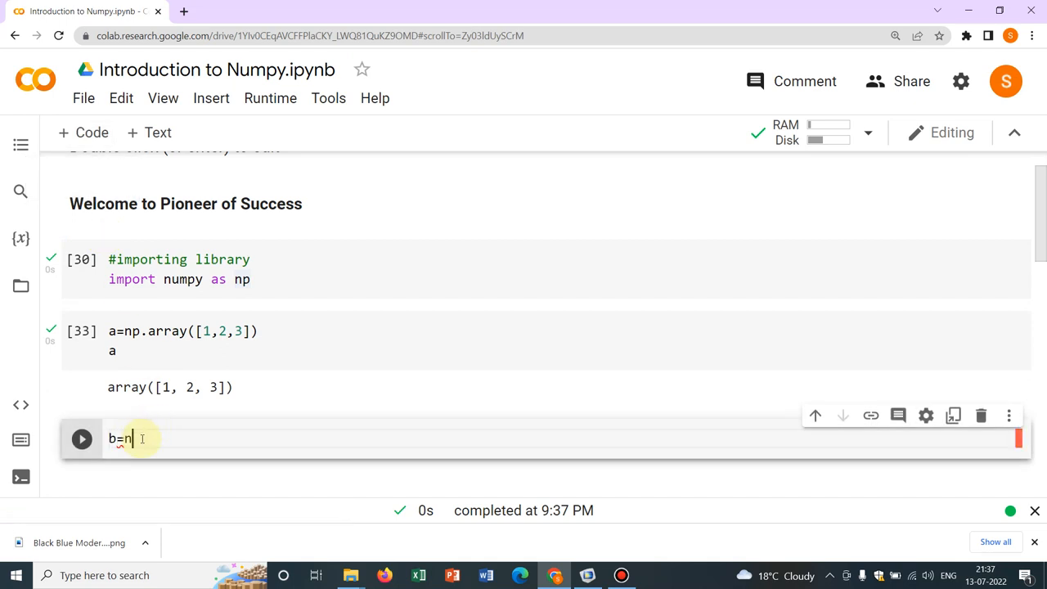
type(".array")
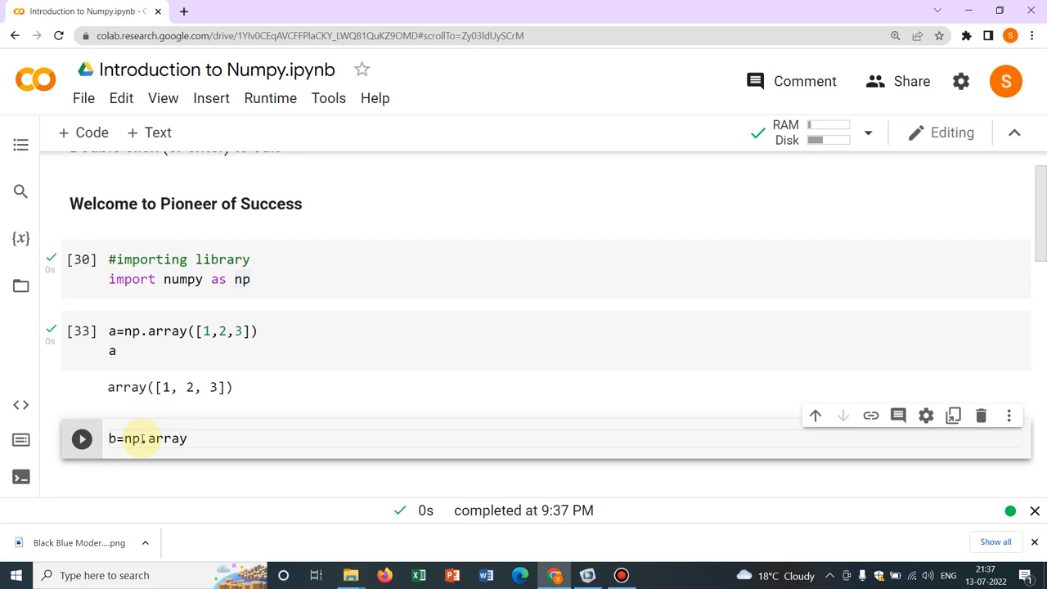
type("()")
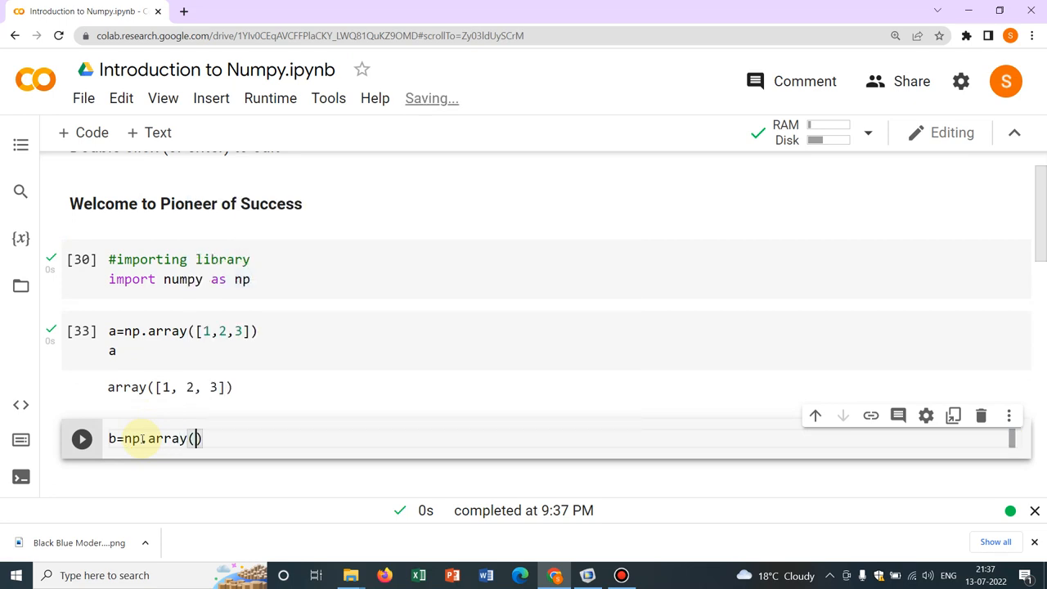
type("(")
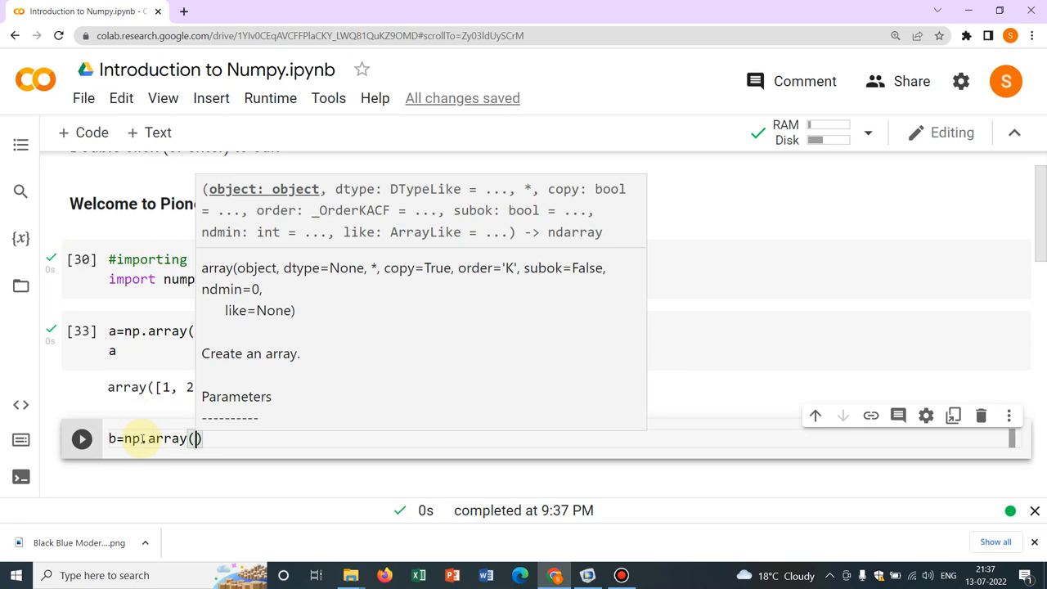
type("[[")
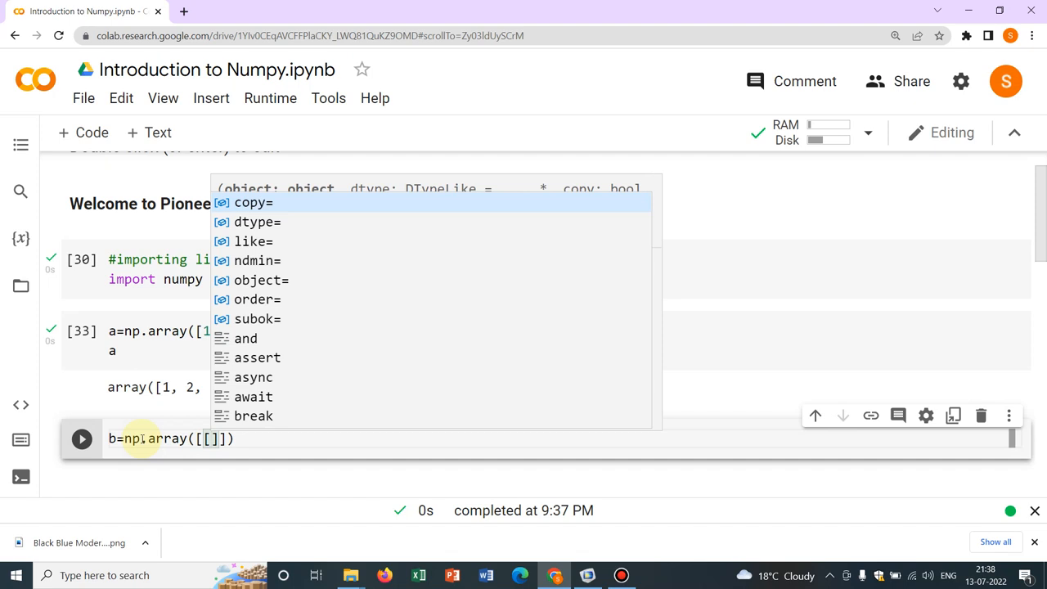
type("1,2,3")
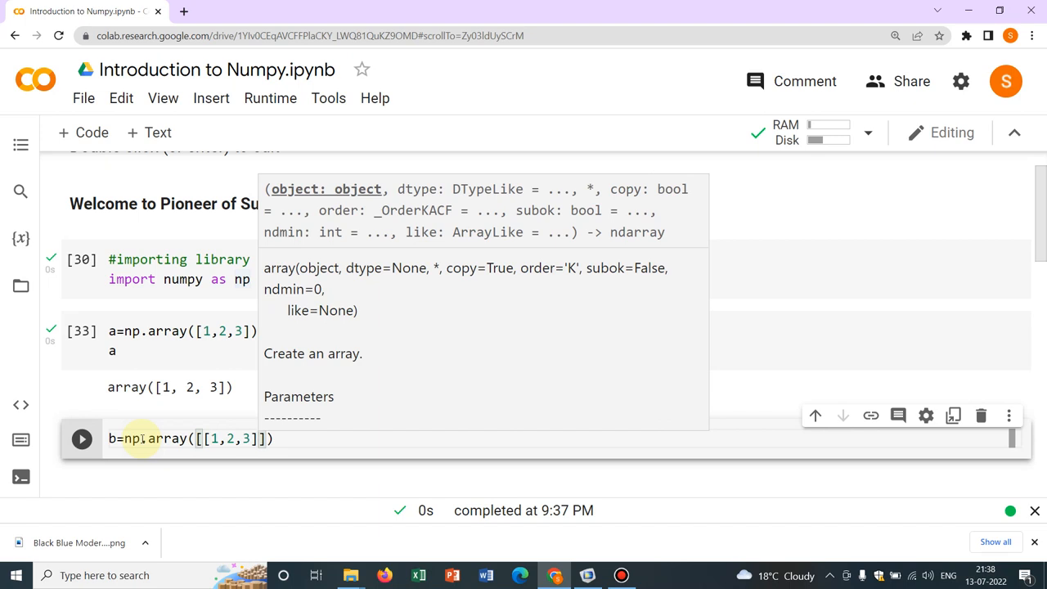
- Add rows [3,5,8] and [4,6,9] plus a b line, and run to show the array
type(",[]")
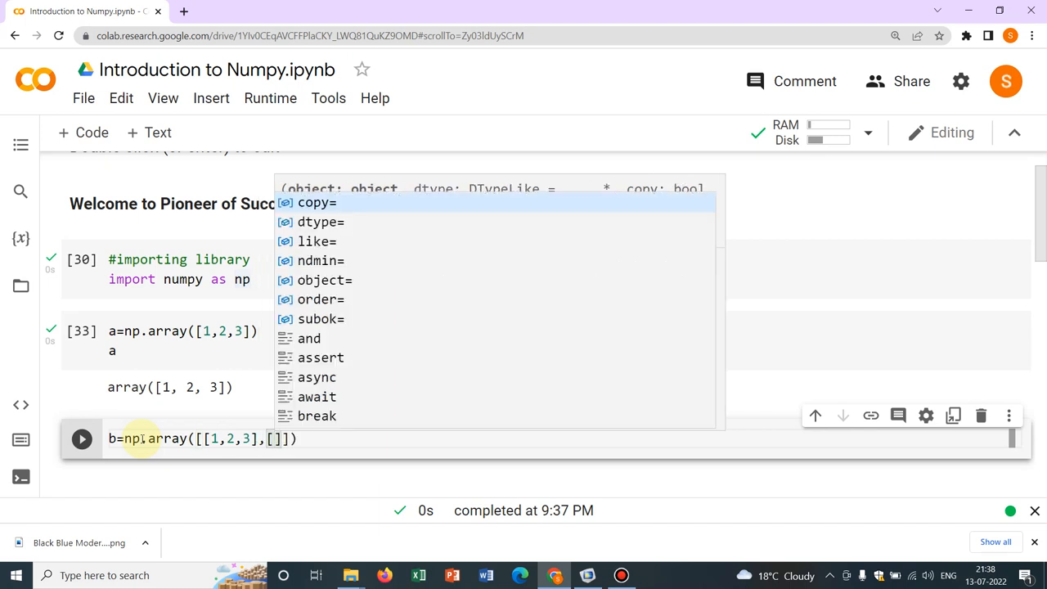
type("3")
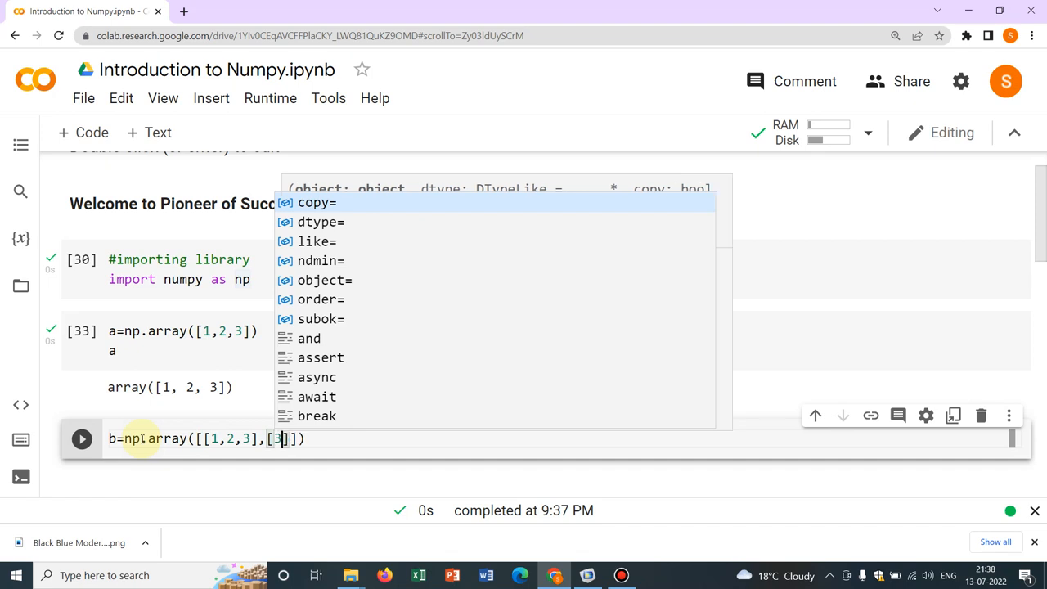
type("5,8")
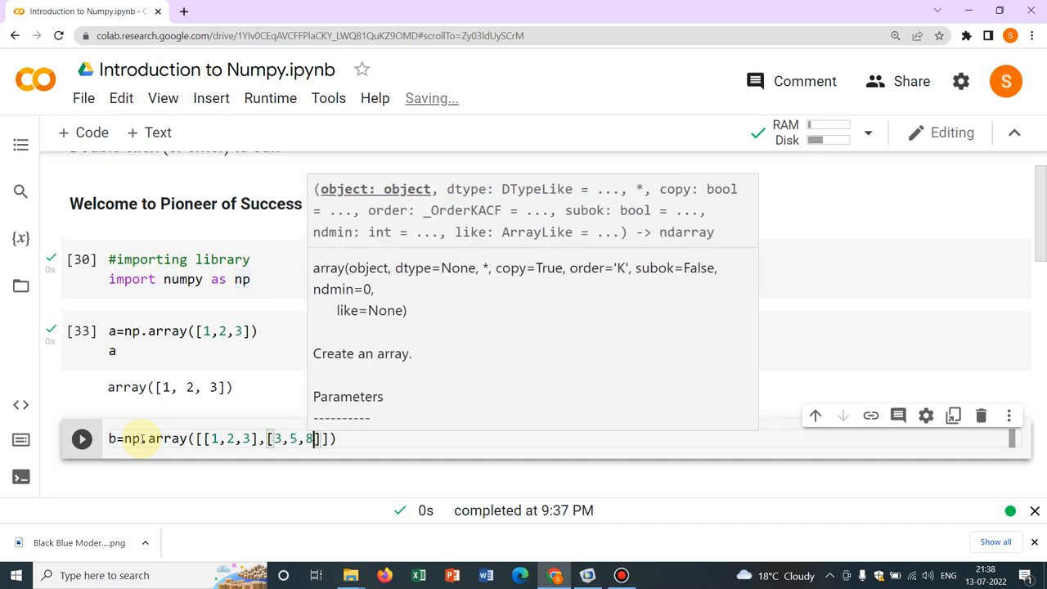
type(",")
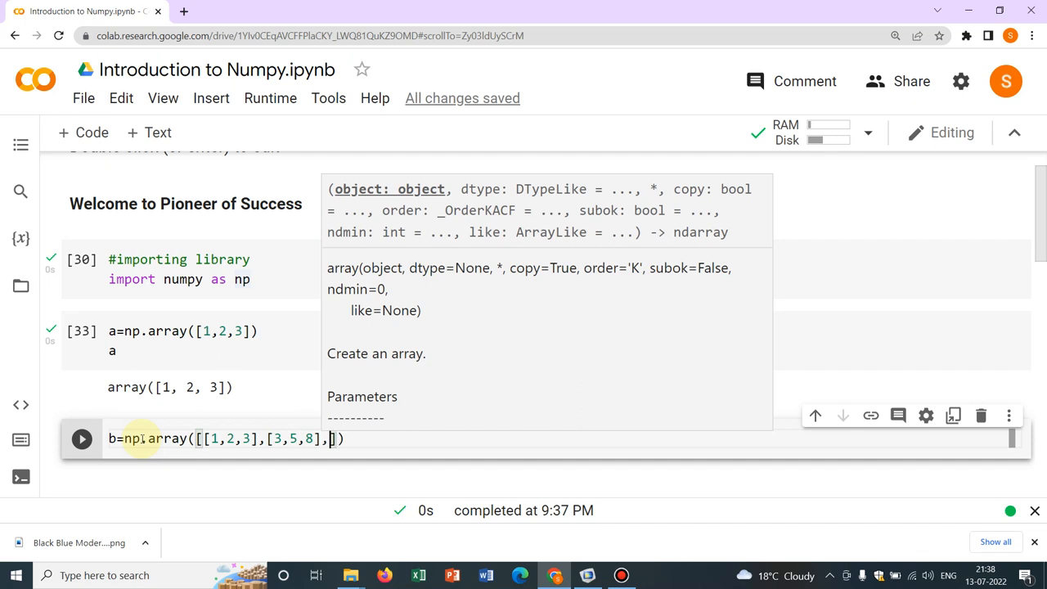
type("[]")
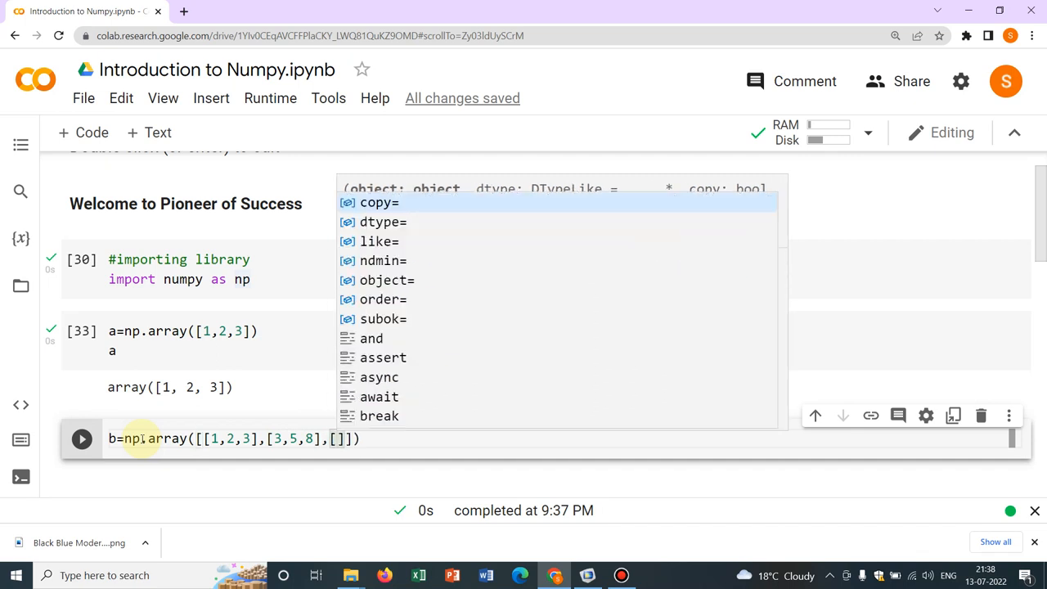
type("4,")
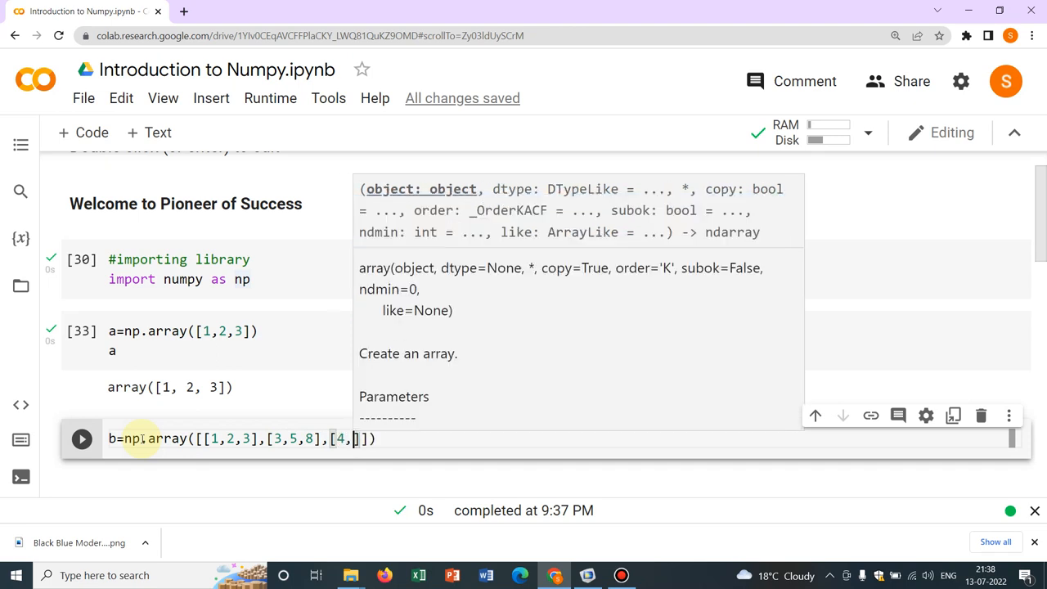
type("6,9")
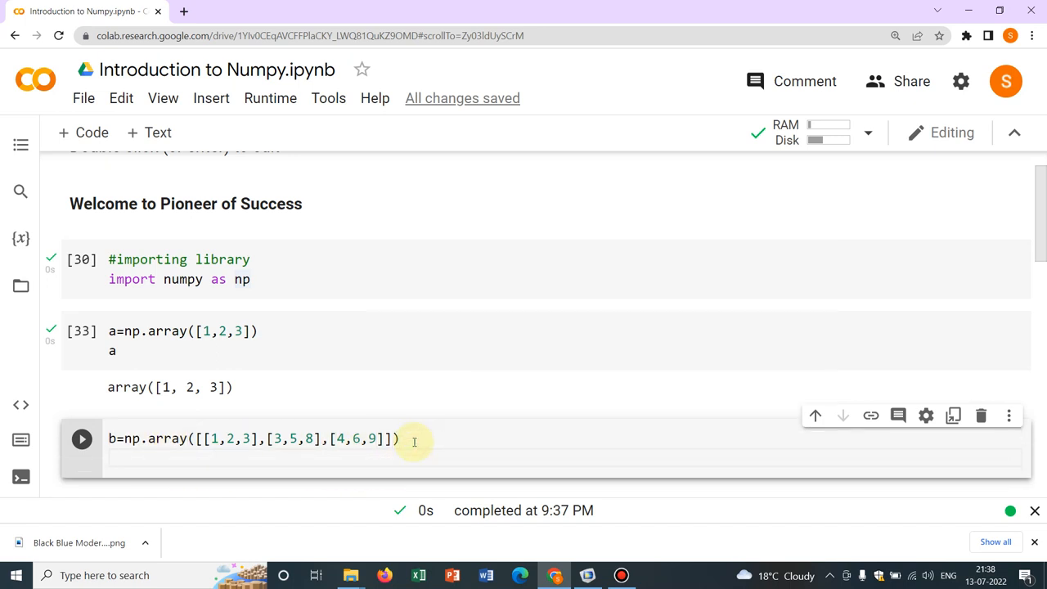
type("b")
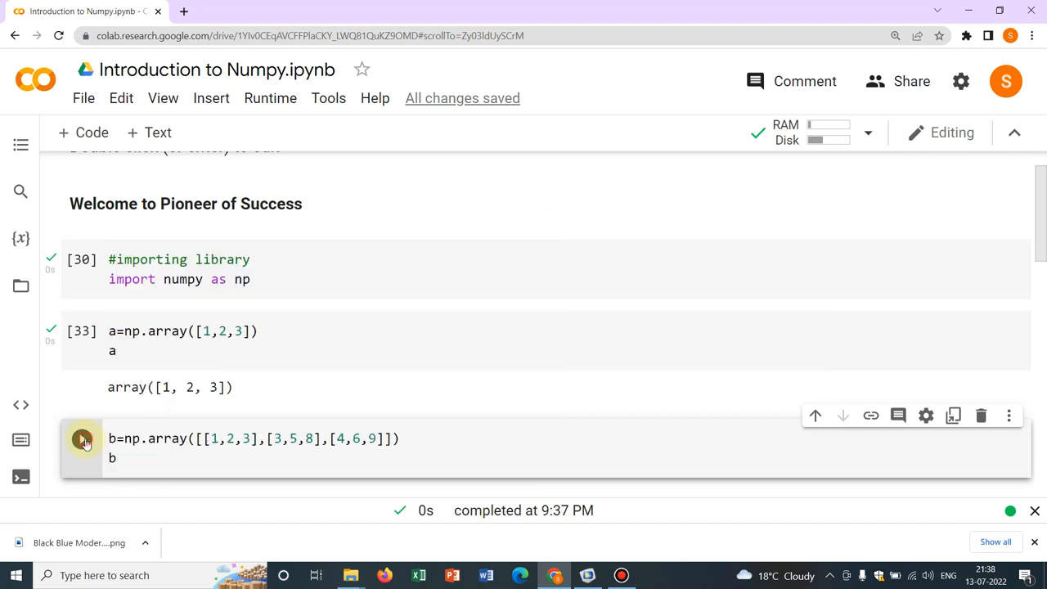
left_click(82, 439)
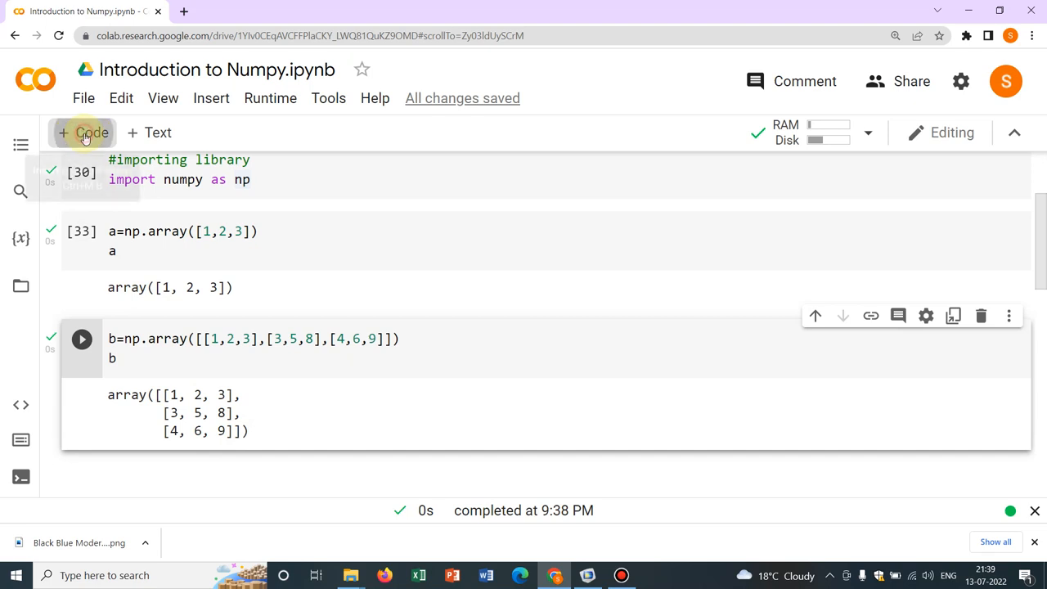
- Add a cell with b=np.array([2,3,5]) and run it to show array([2, 3, 5])
left_click(82, 132)
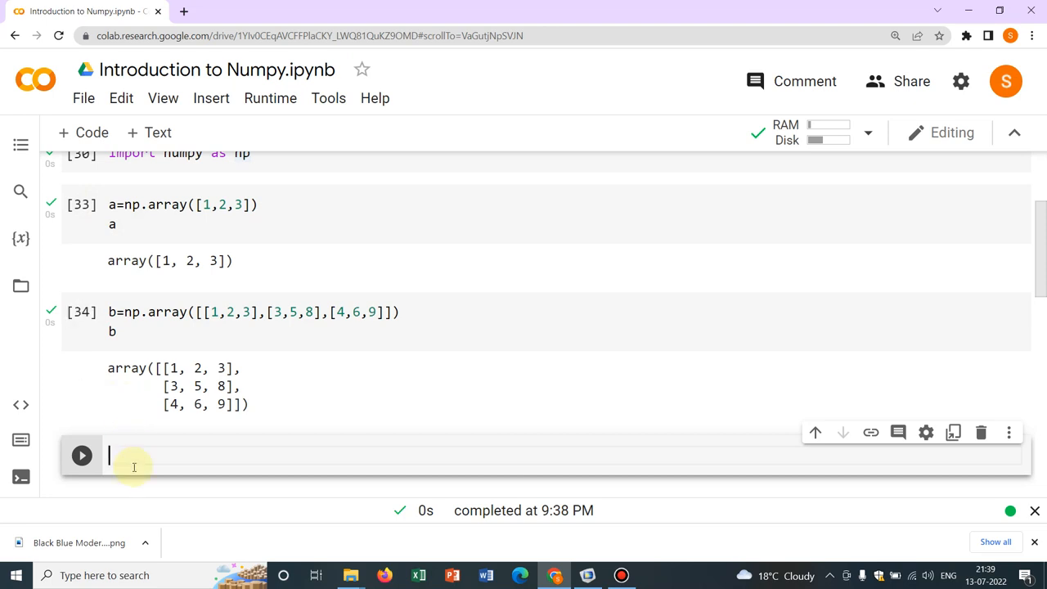
type("b=")
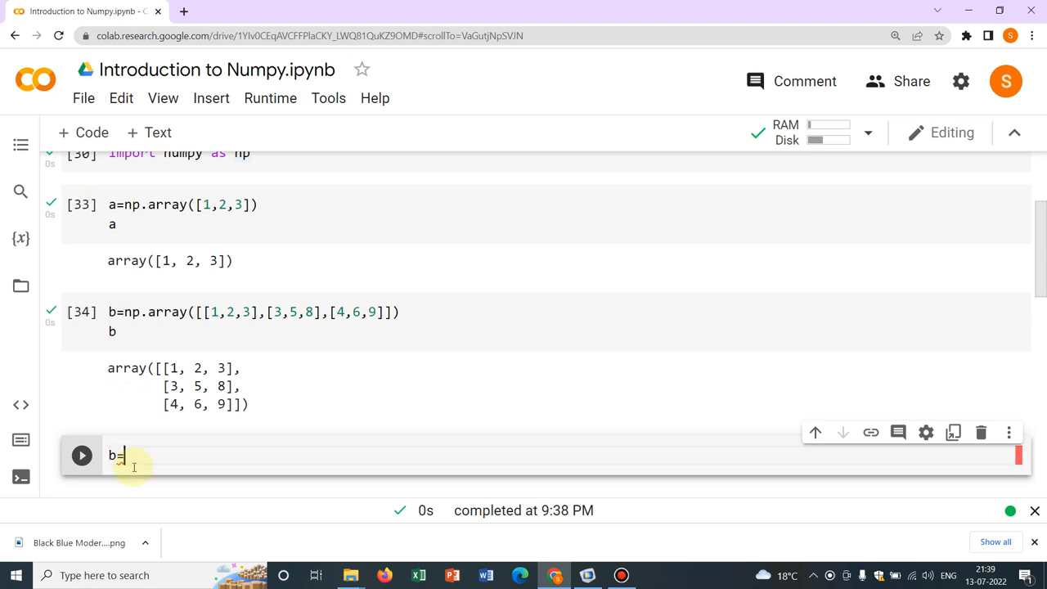
type("np.")
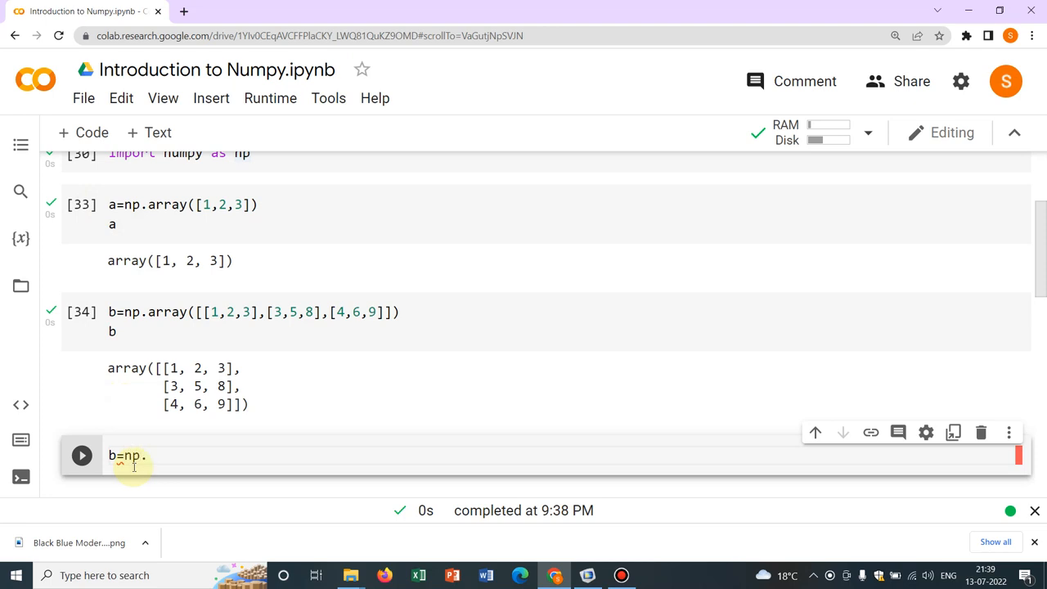
type("array(")
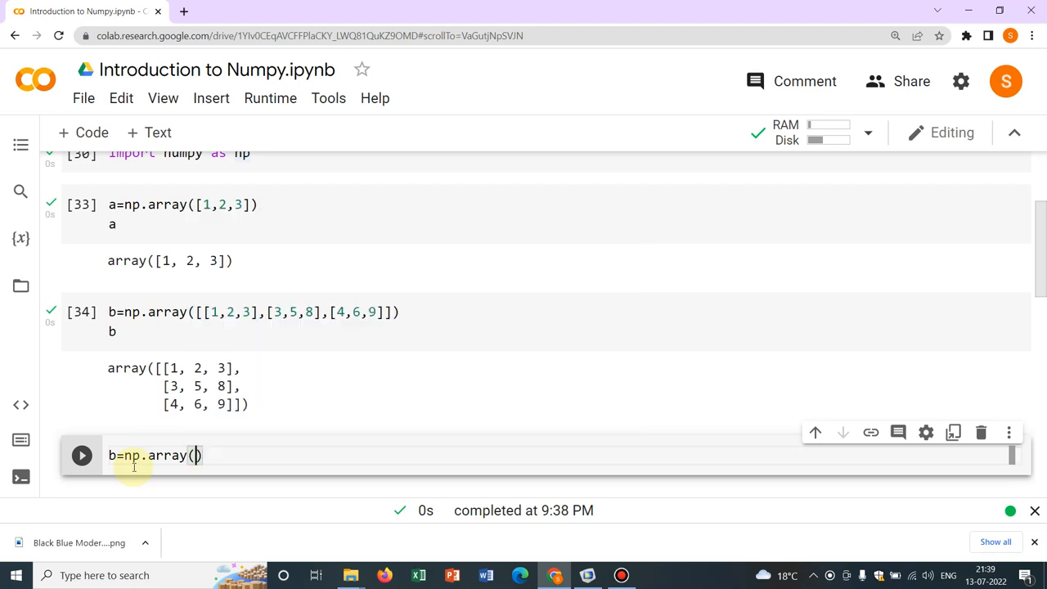
type("[]")
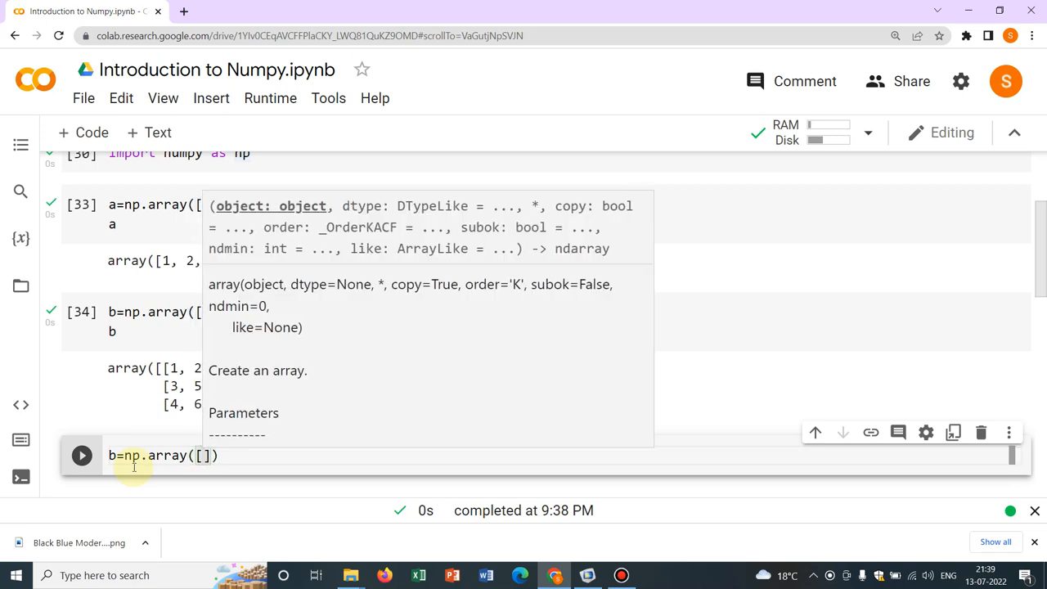
type("2,")
type("b")
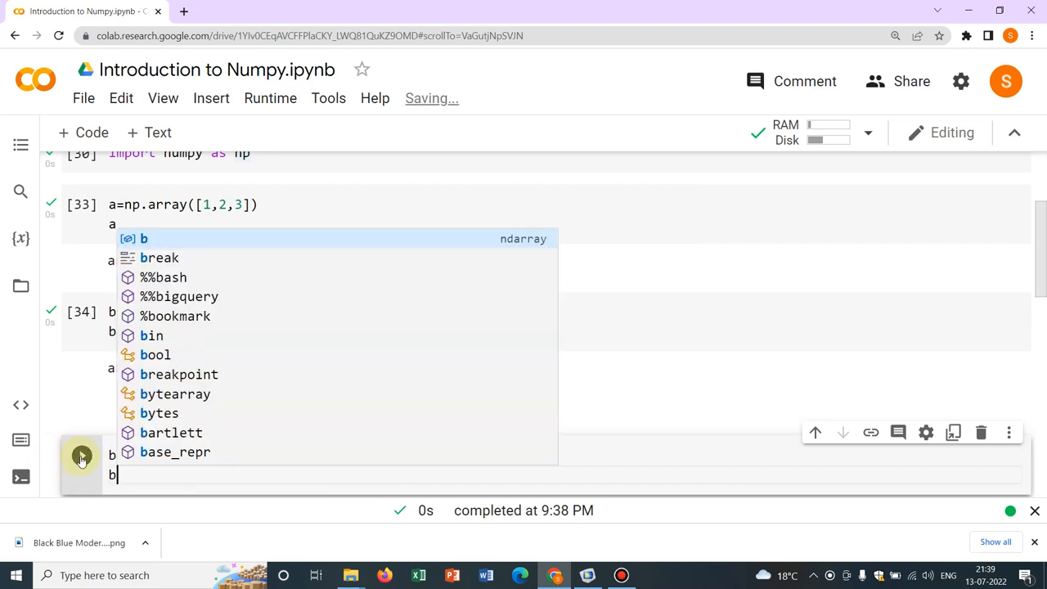
left_click(82, 456)
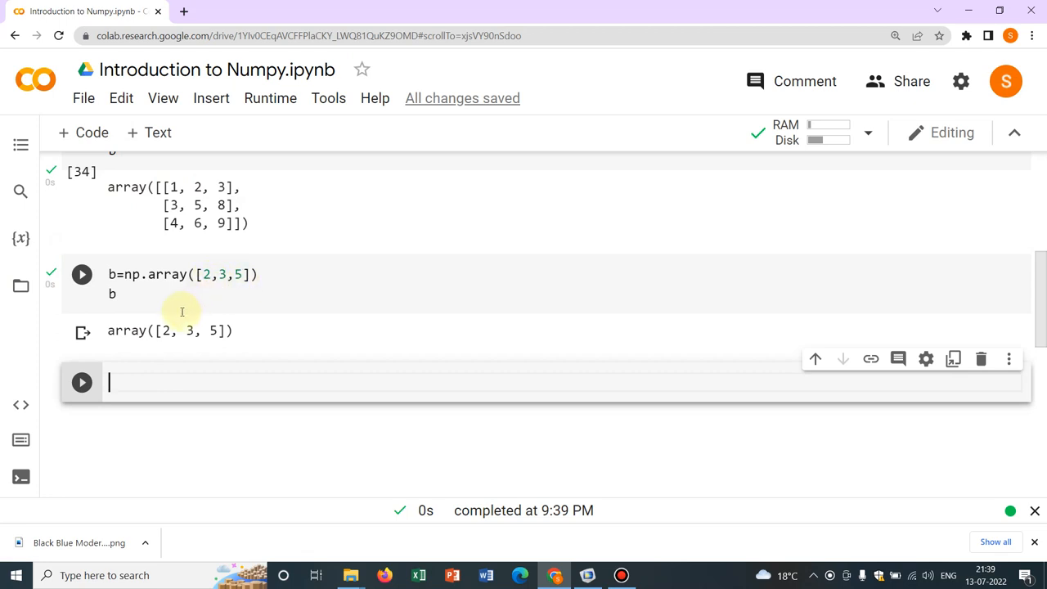
mouse_move(1021, 227)
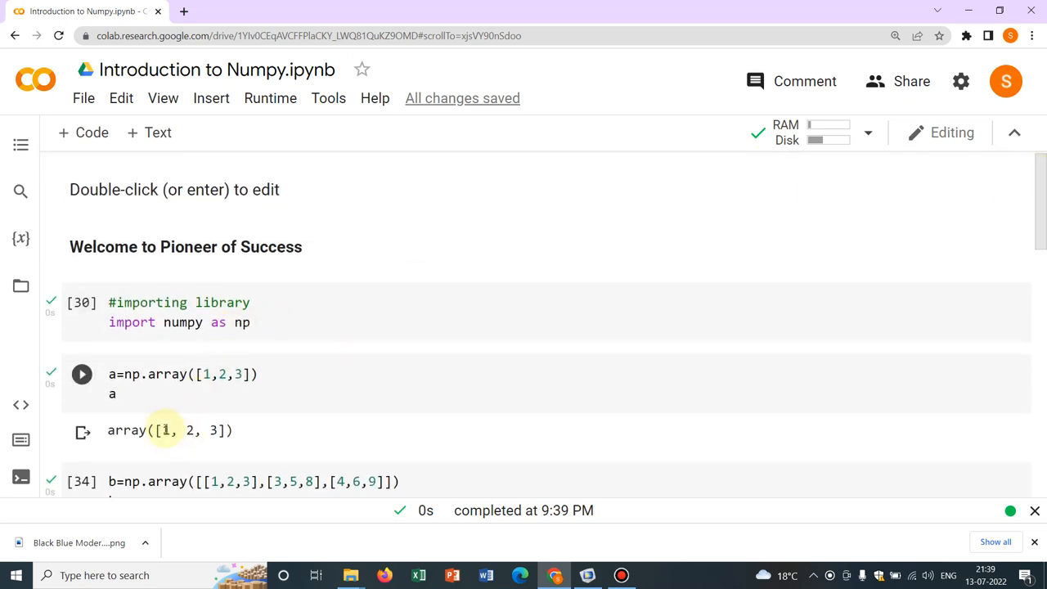
- Enter c=a+b and c in the empty cell and run it to show array([3, 5, 8])
left_click(81, 373)
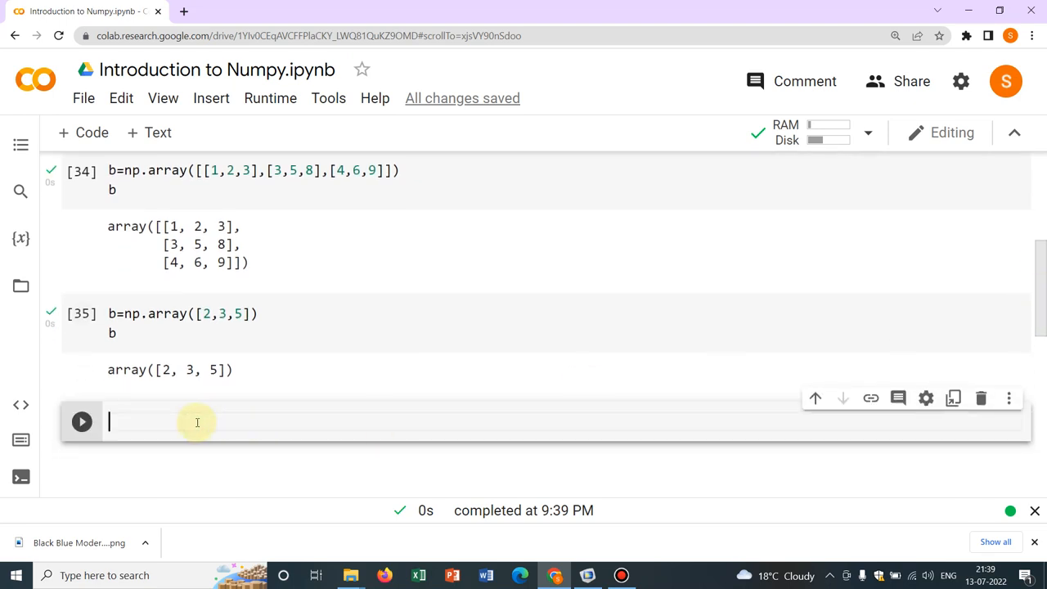
type("c=a+b")
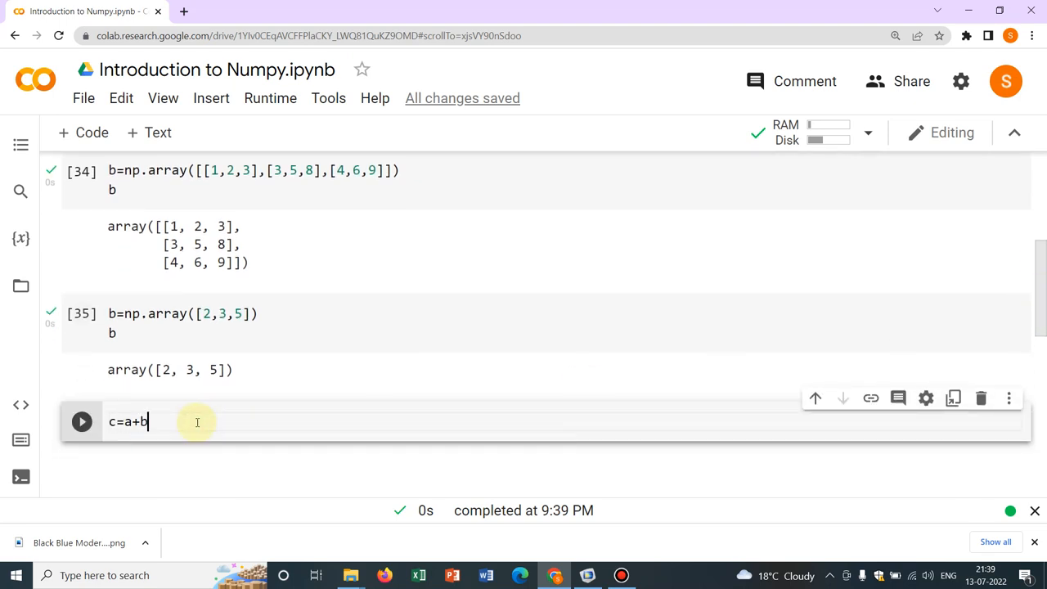
type("b")
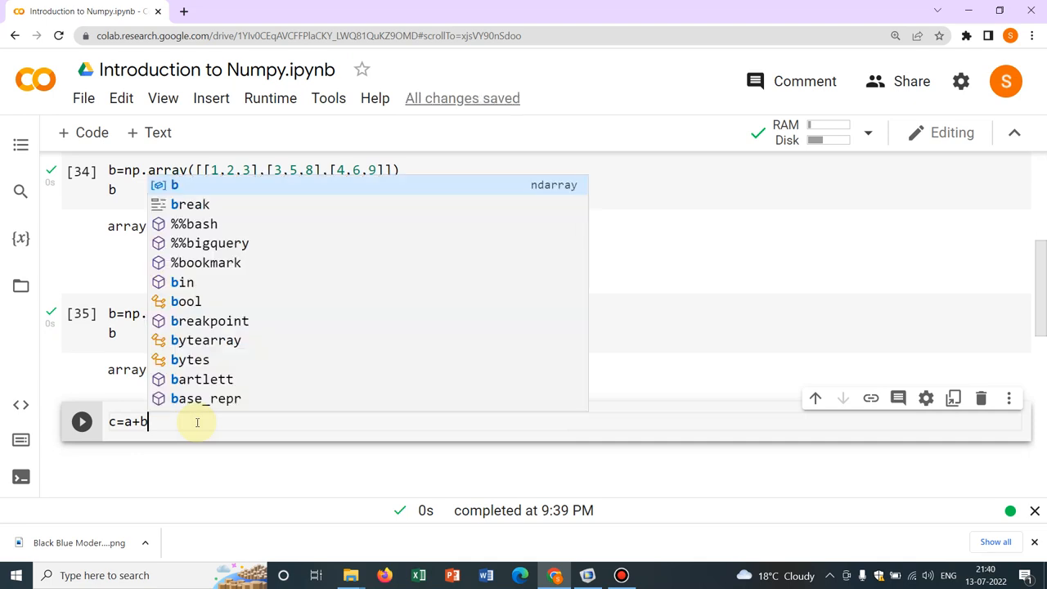
type("count")
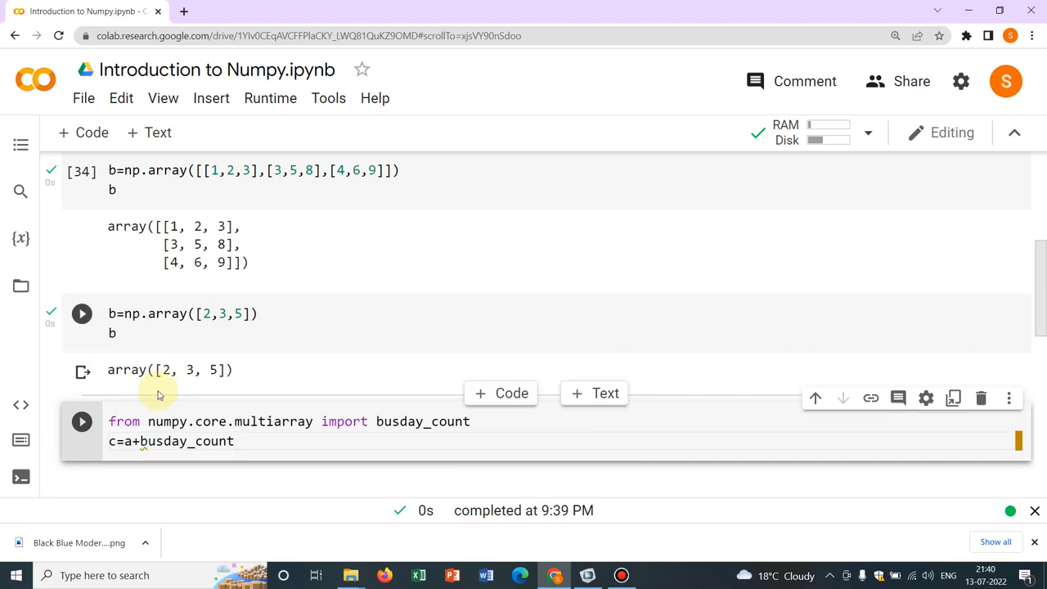
left_click(81, 314)
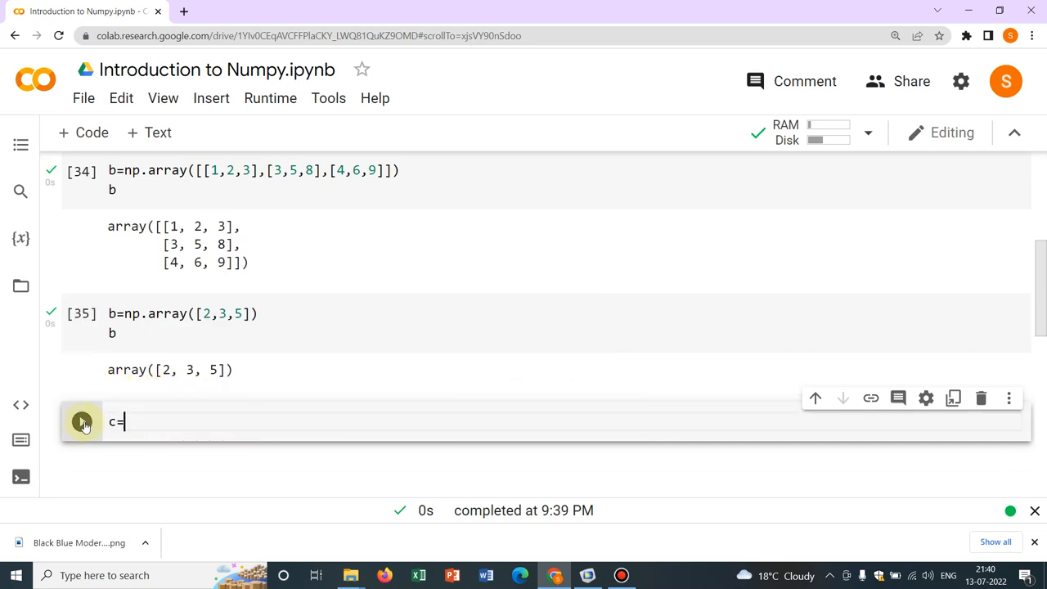
type("a+b")
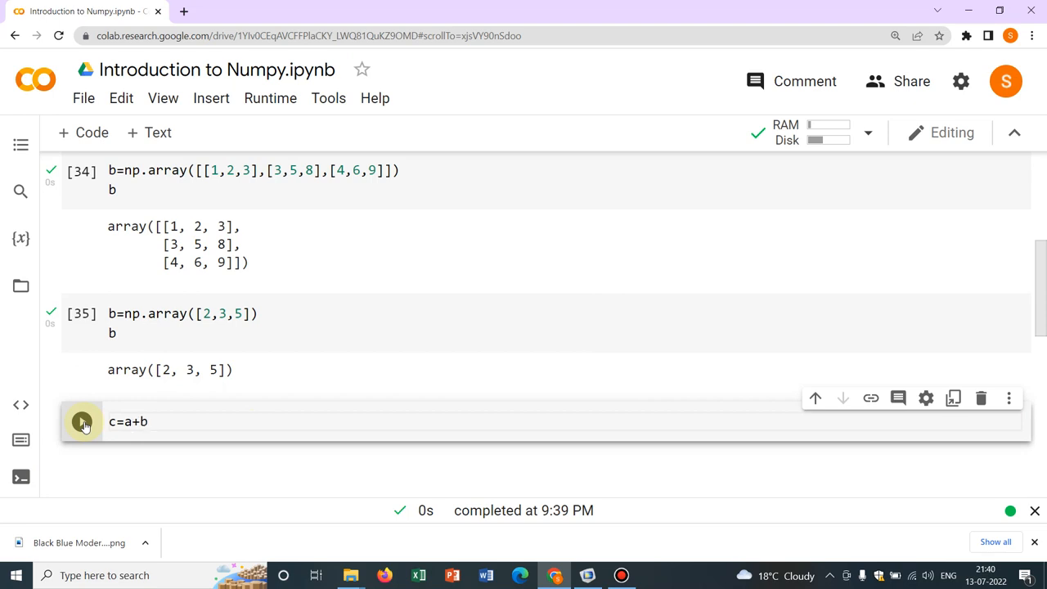
type("c")
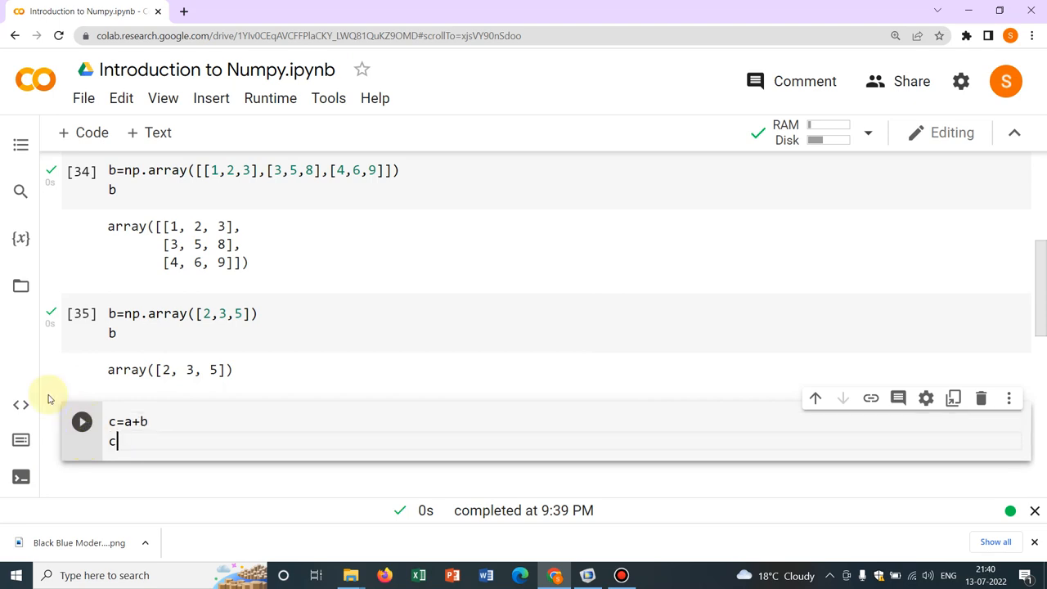
left_click(81, 421)
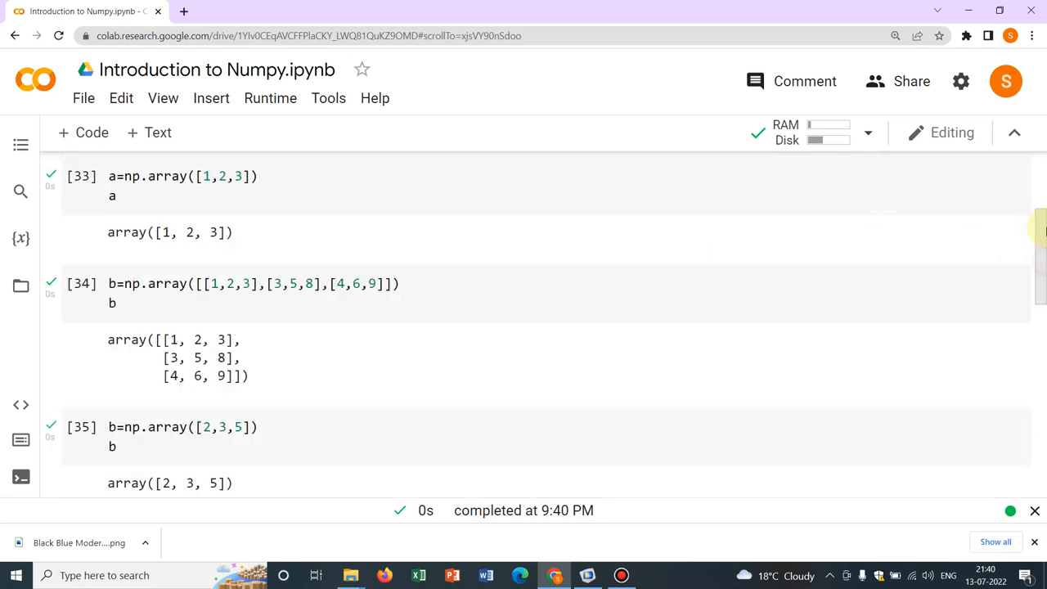
scroll("down", 3)
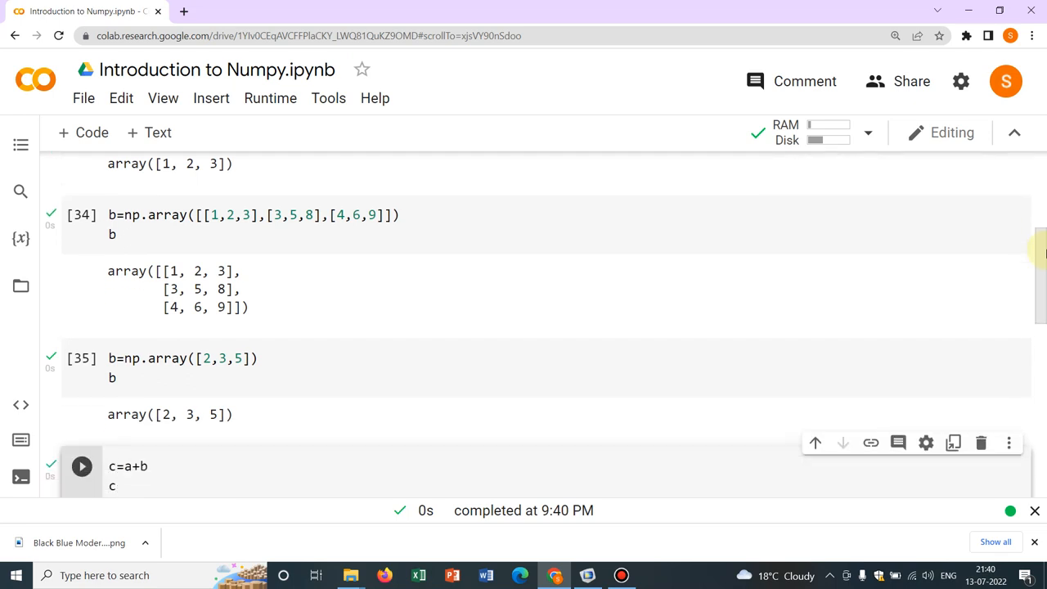
scroll("down", 3)
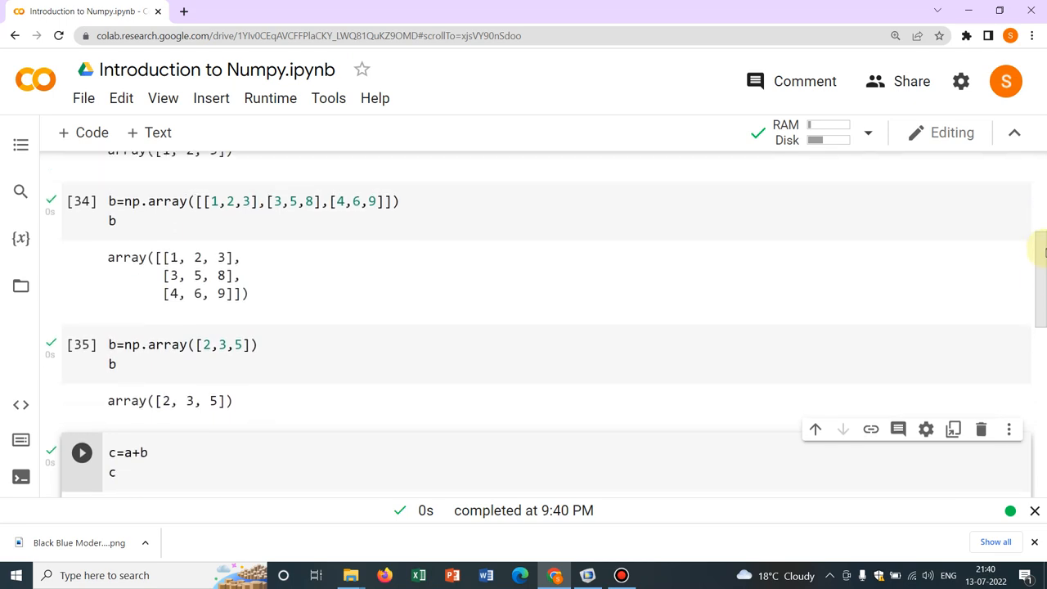
scroll("down", 3)
type("-")
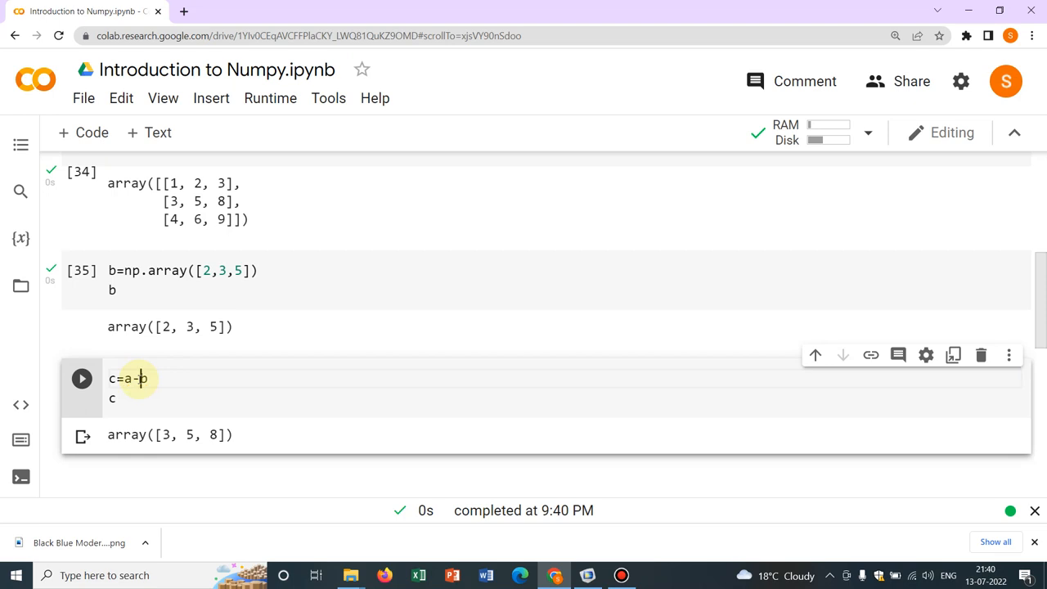
- Rerun the c=a-b cell to get array([-1, -1, -2]) and add a new cell
left_click(81, 377)
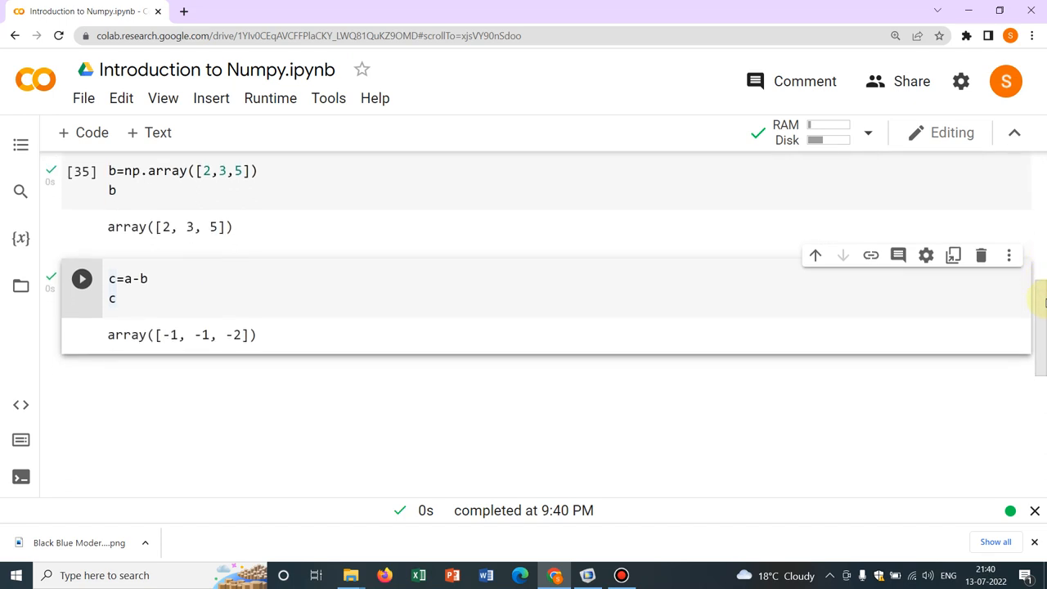
left_click(82, 133)
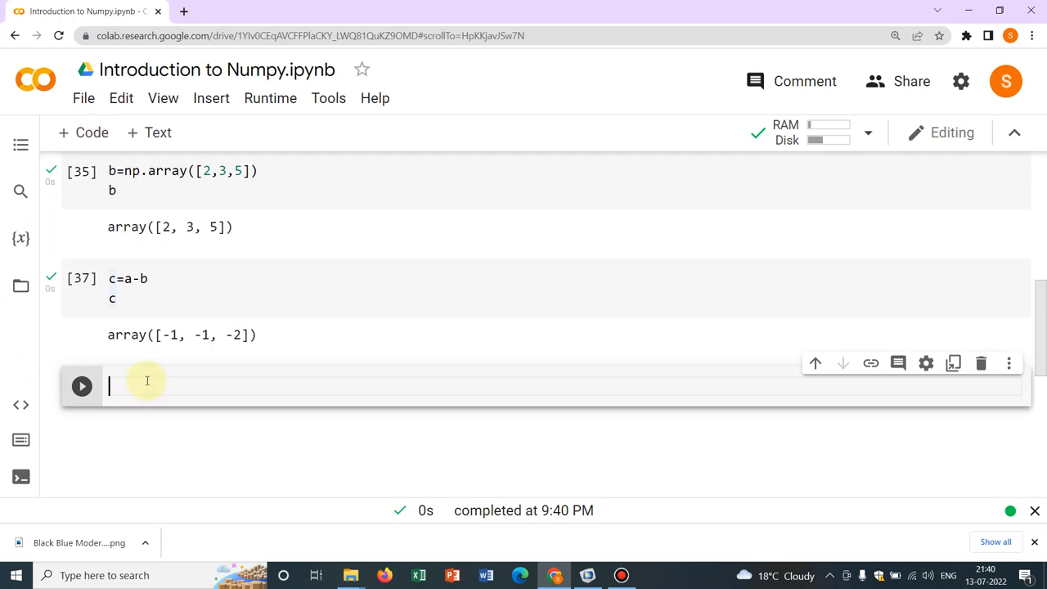
- Enter c=np.ones(3) and run it to display array([1., 1., 1.])
type("c=")
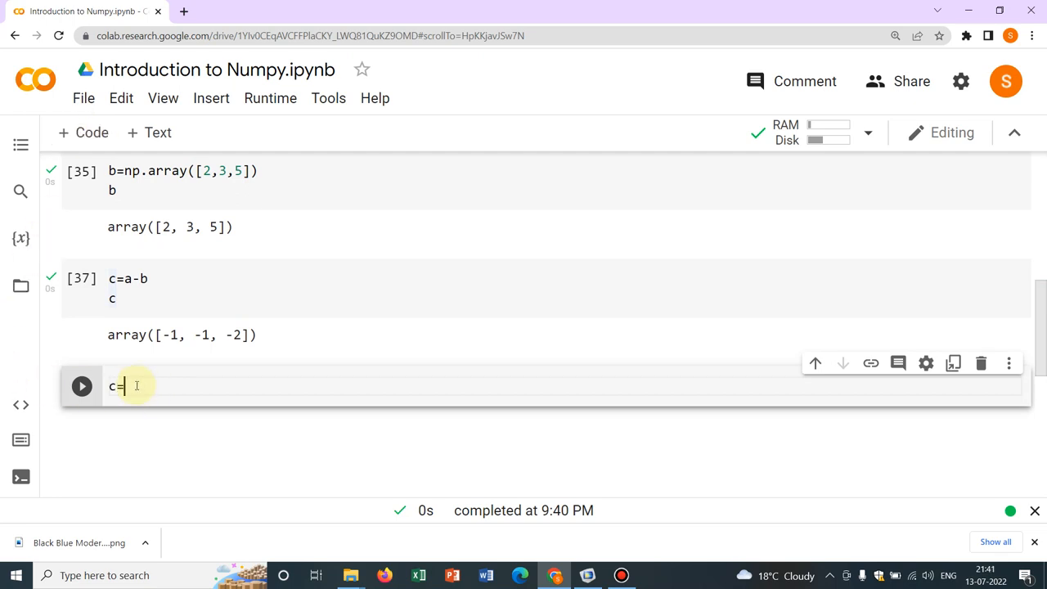
type("n")
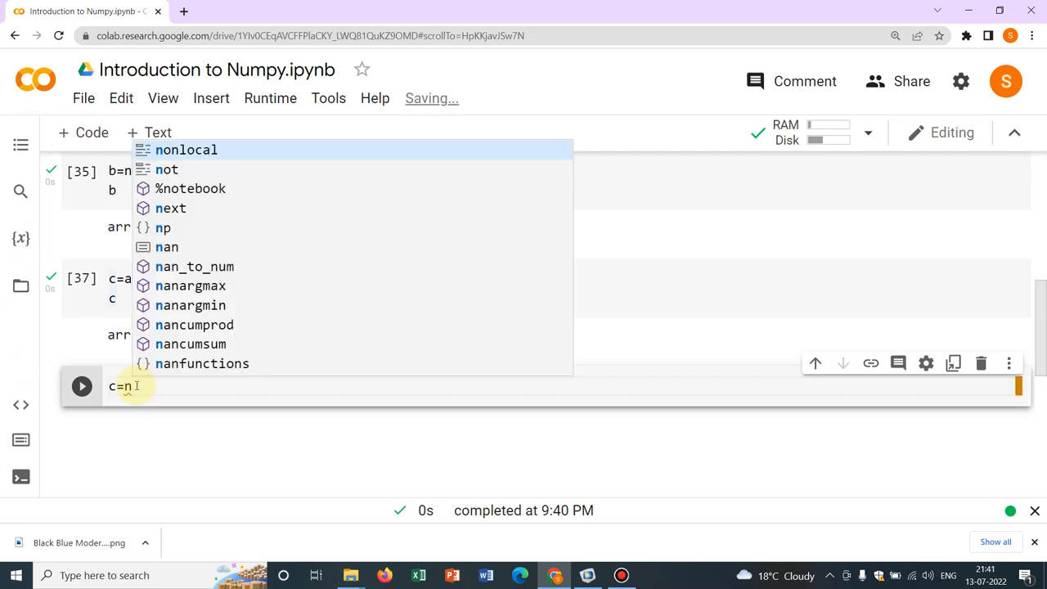
type("p.one")
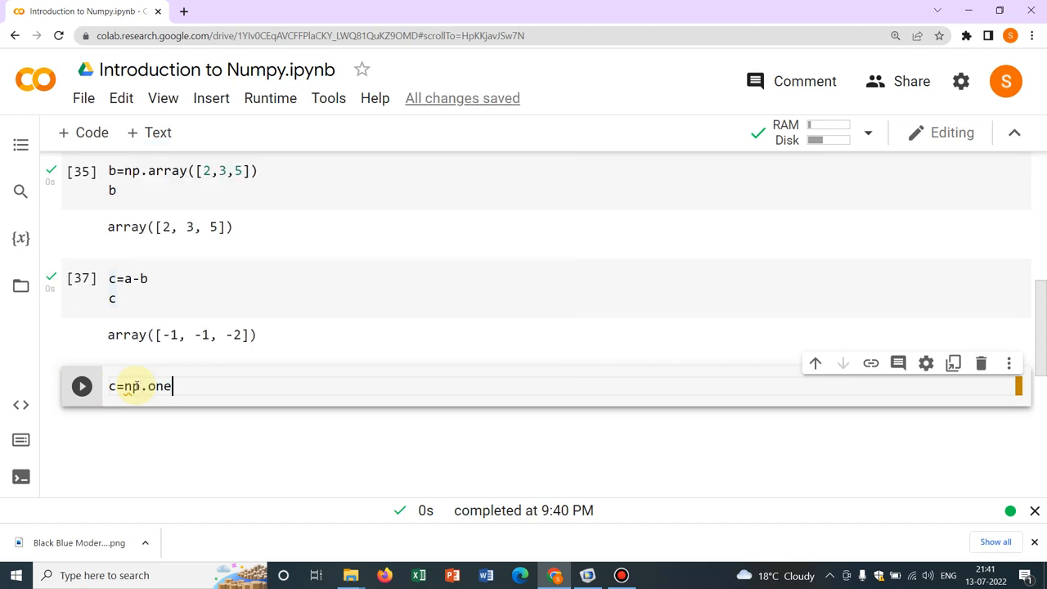
type("s()")
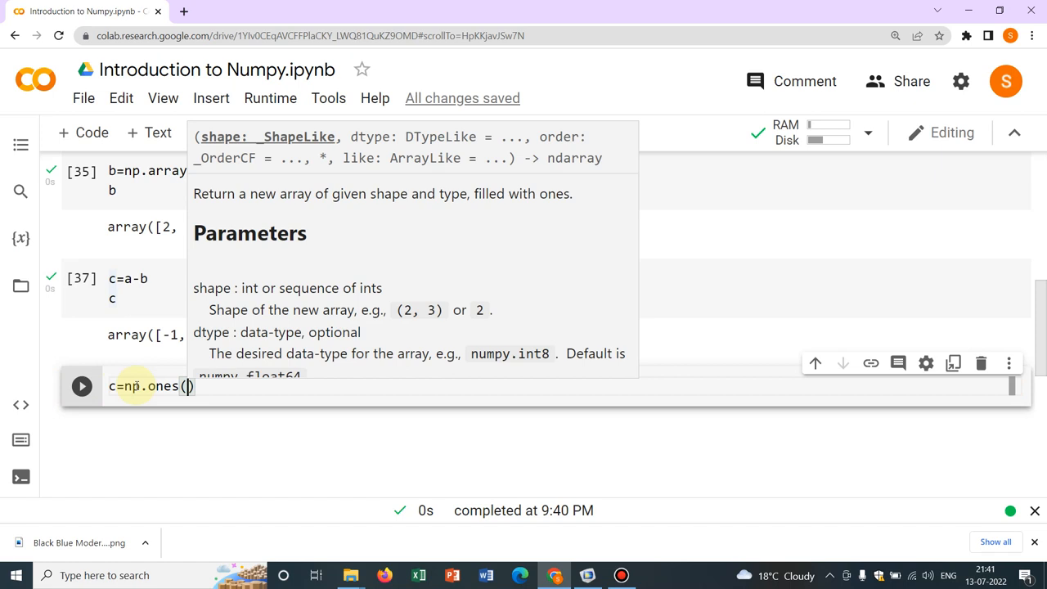
type("3")
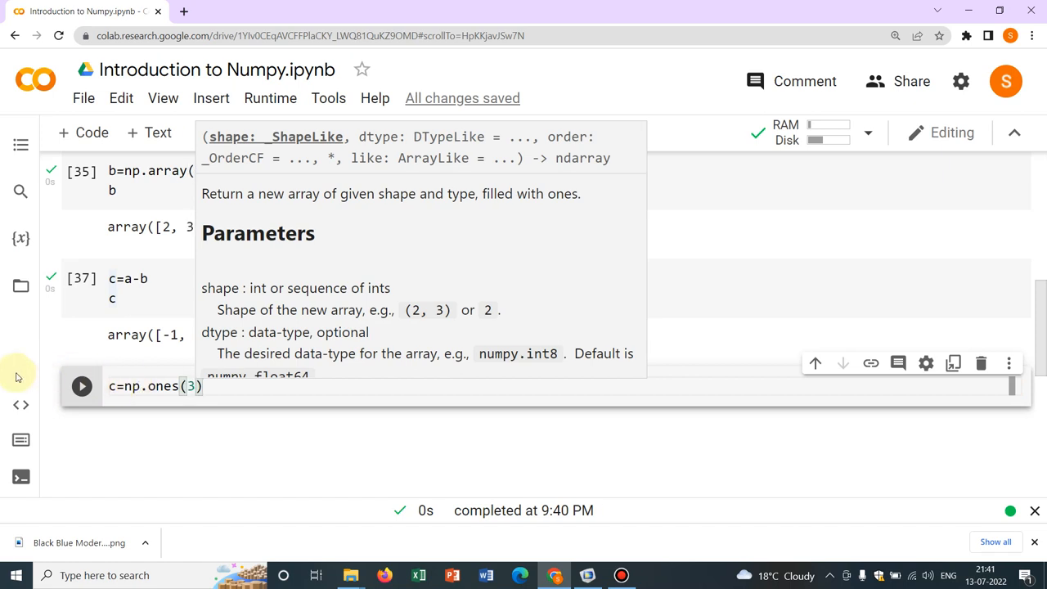
left_click(81, 385)
type("c")
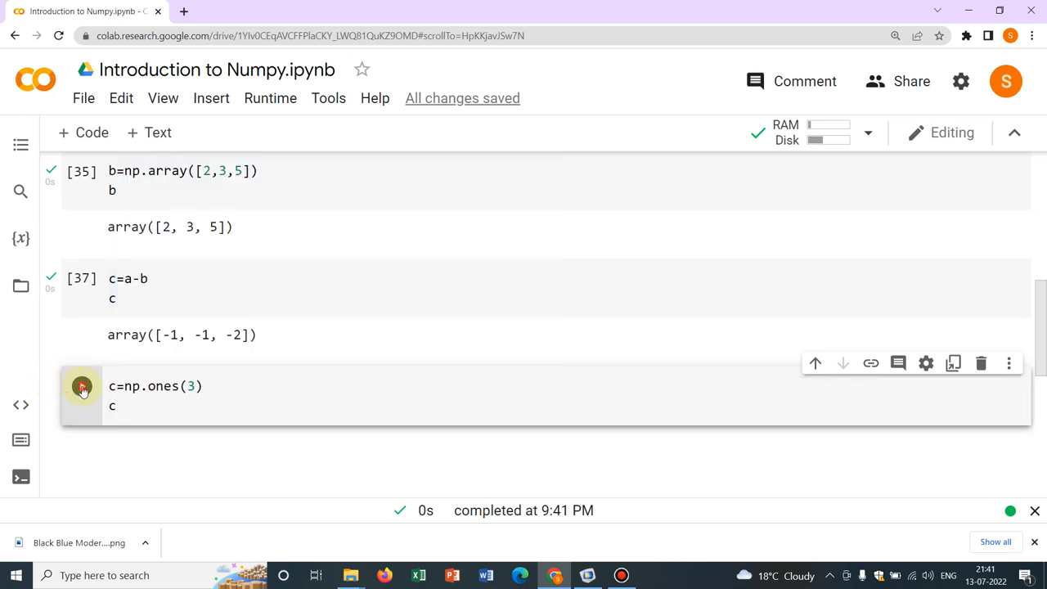
left_click(82, 386)
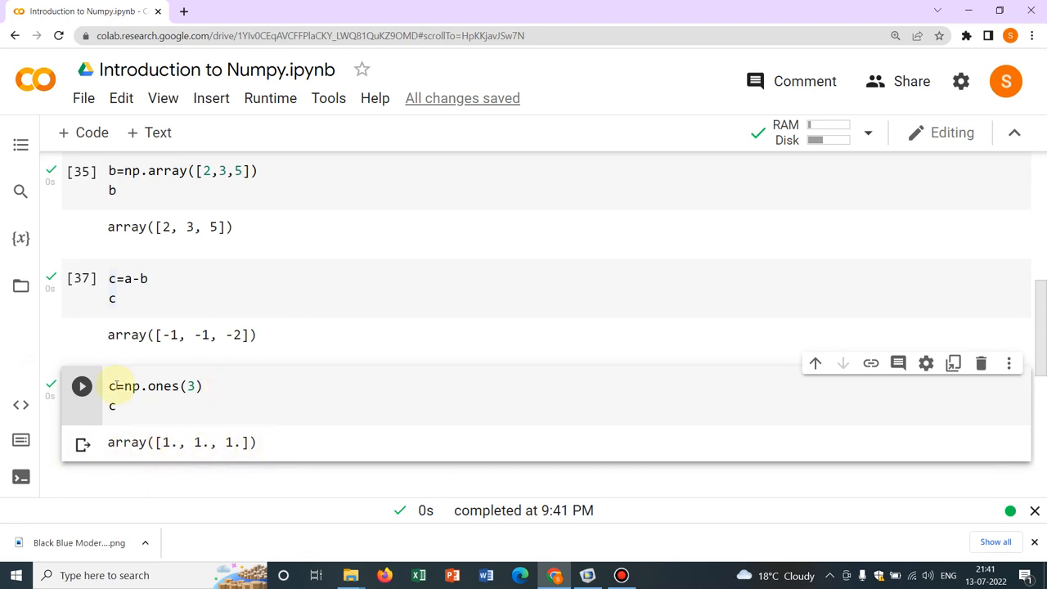
scroll("down", 3)
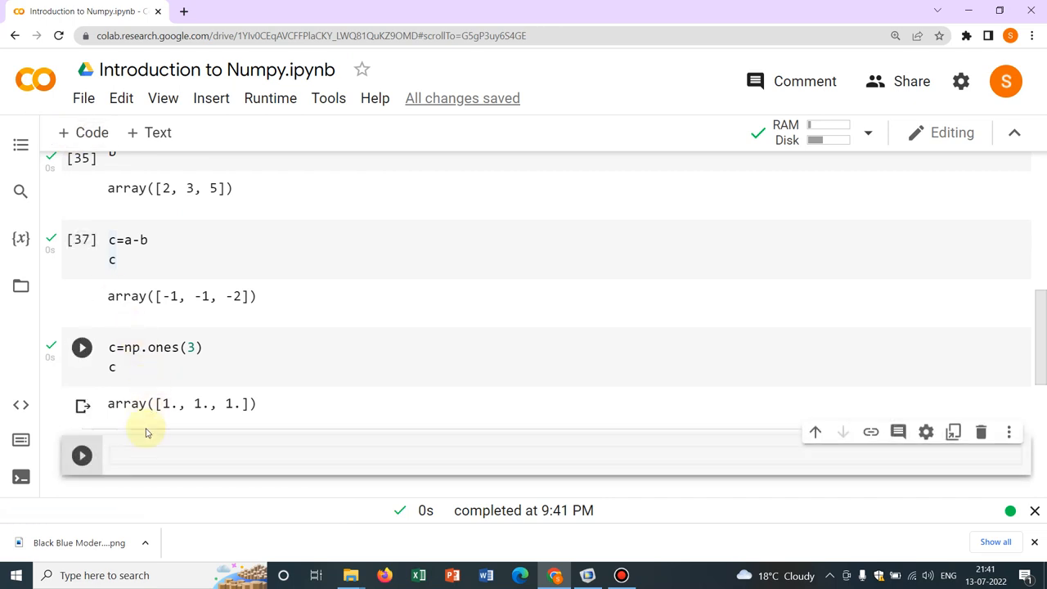
- Enter d=np.zeros(3) and d in the new cell to output array([0., 0., 0.])
type("c")
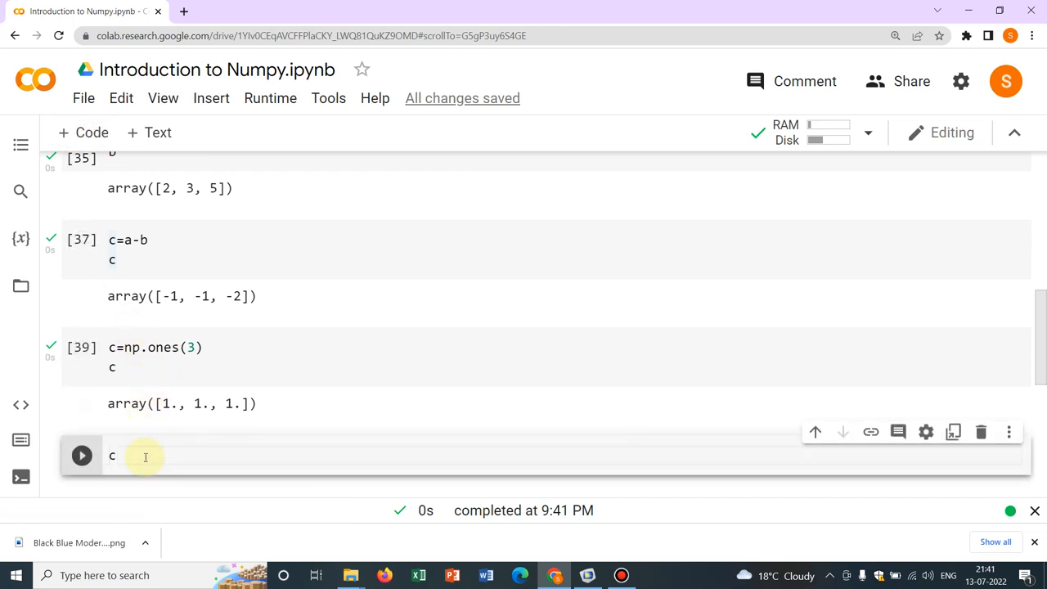
type("d")
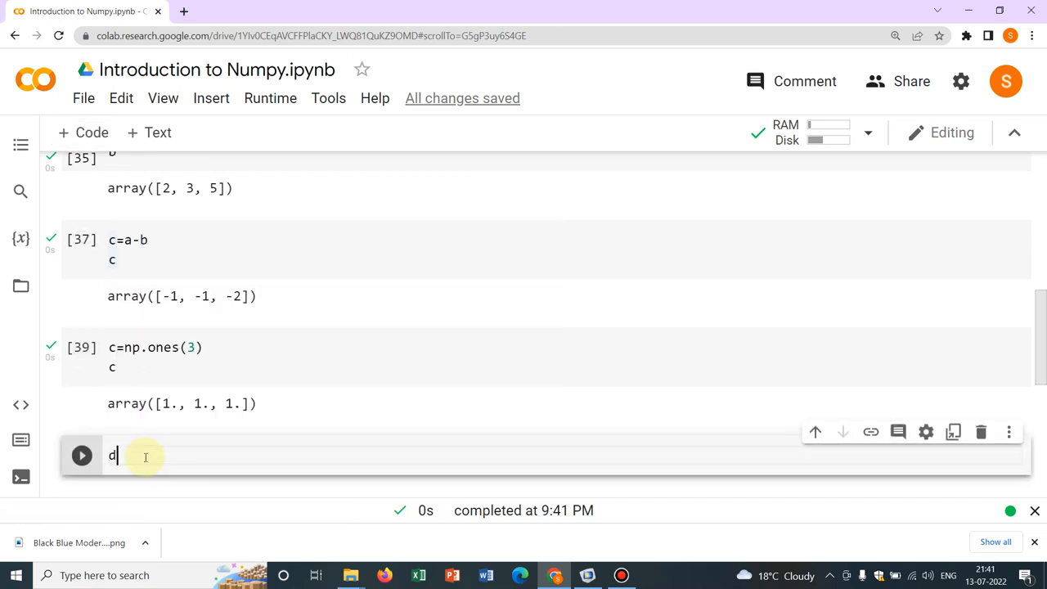
type("=np.")
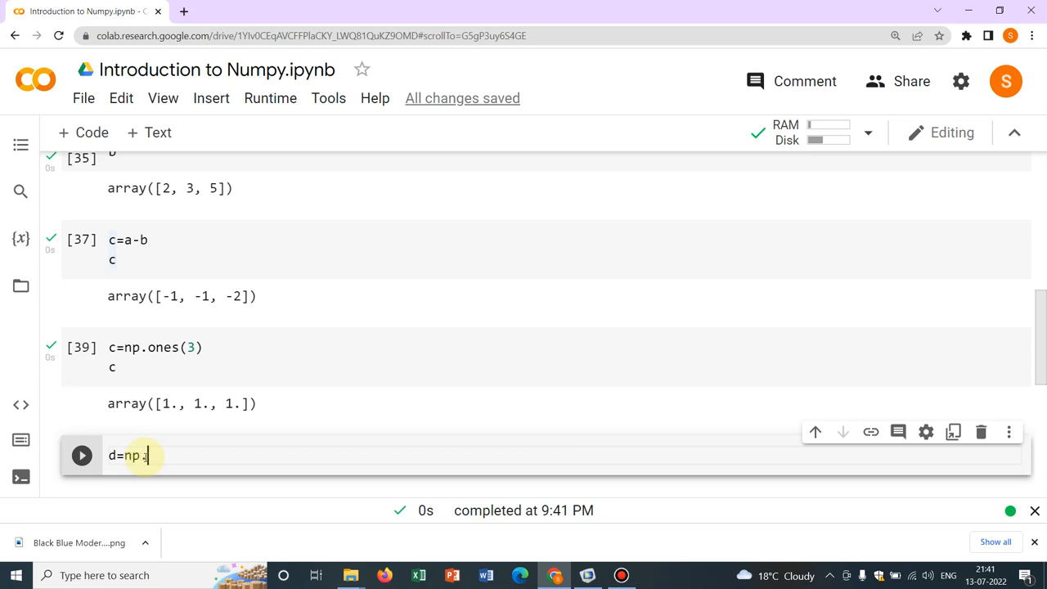
type("zeros")
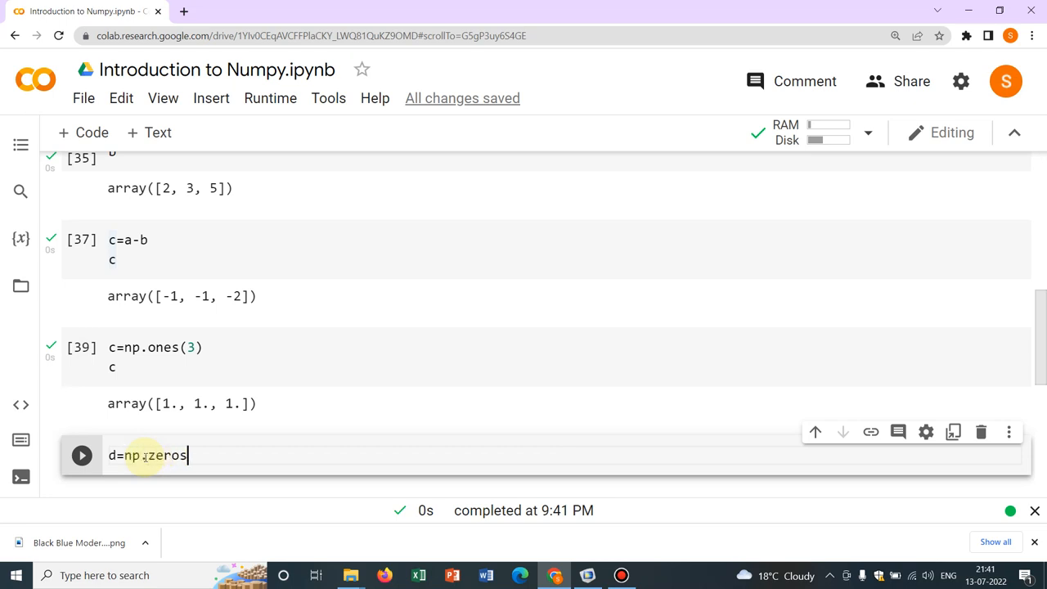
type("(3)")
type("d")
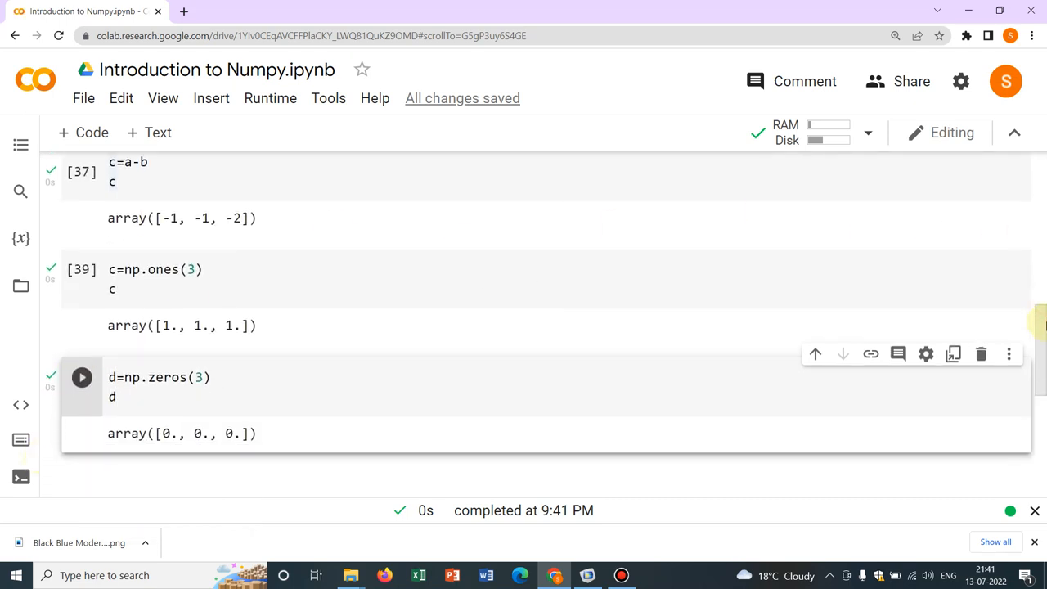
scroll("down", 3)
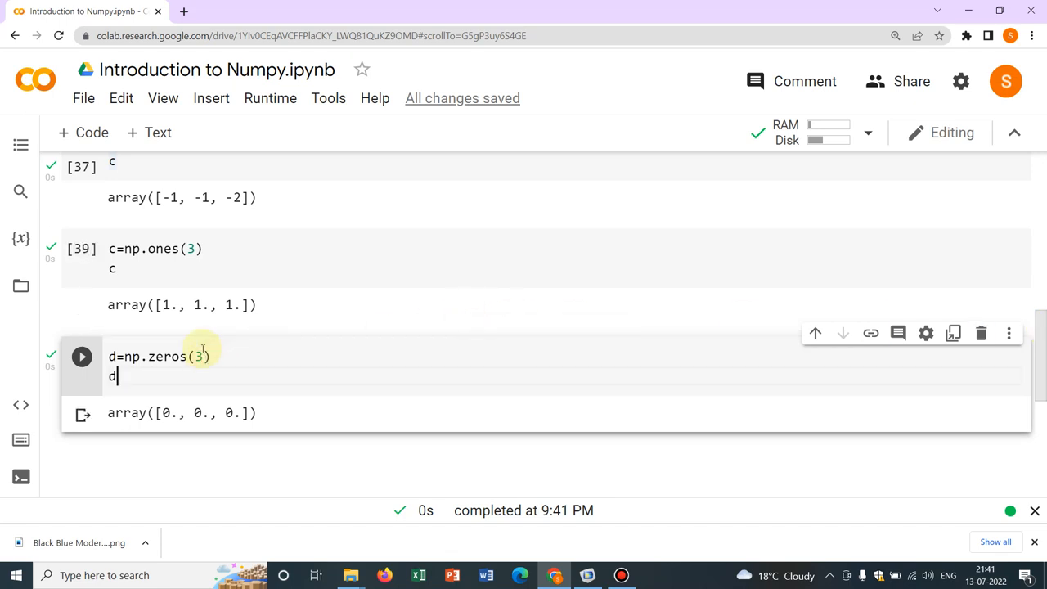
- Try d=np.zeros(3,3), then fix it to d=np.ones([3,3]) and rerun for a 3x3 ones array
type(",3")
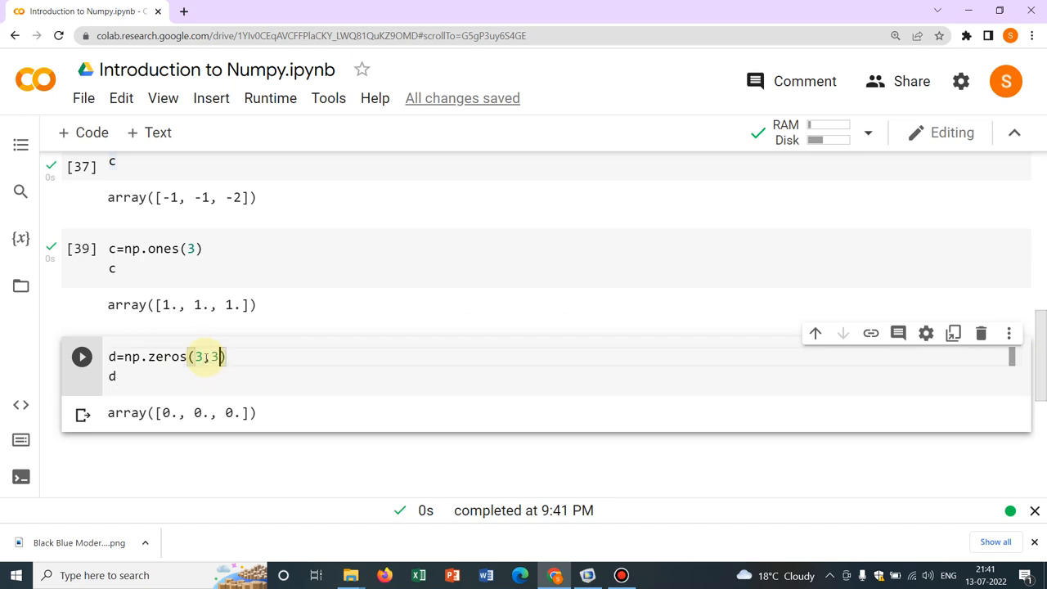
left_click(81, 356)
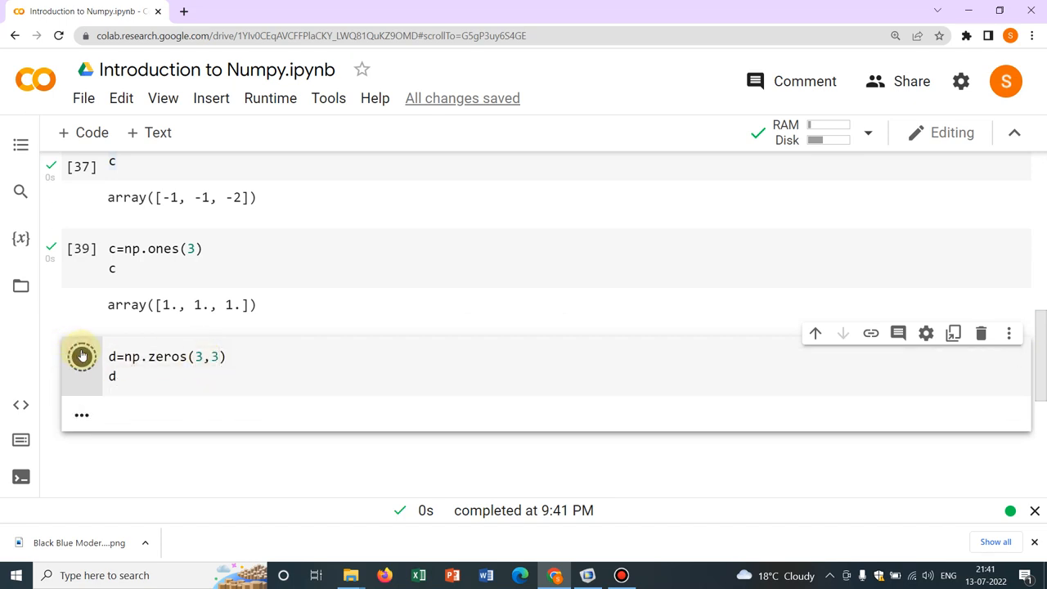
left_click(82, 356)
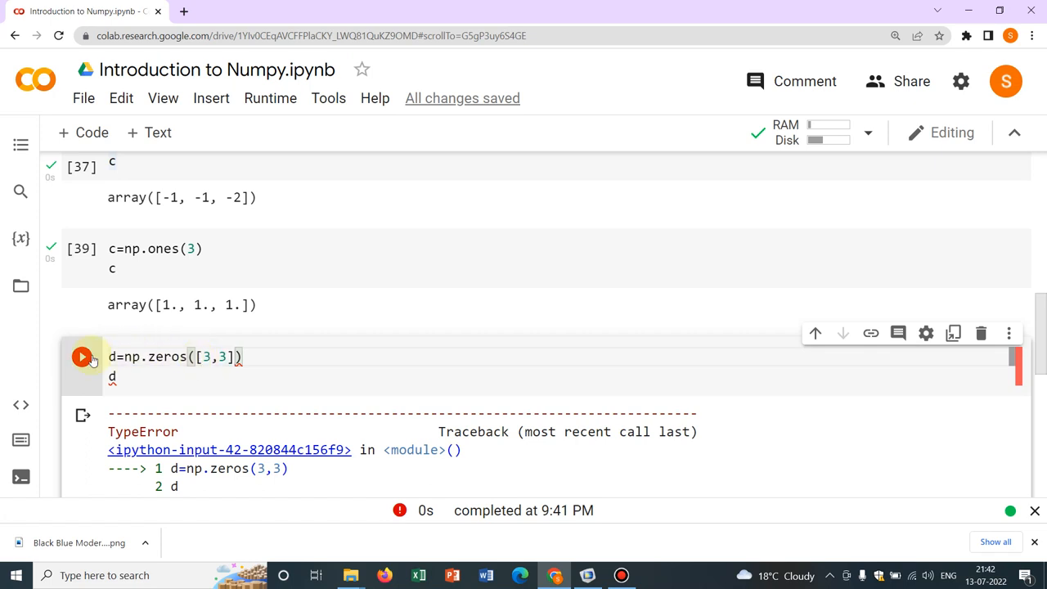
left_click(82, 357)
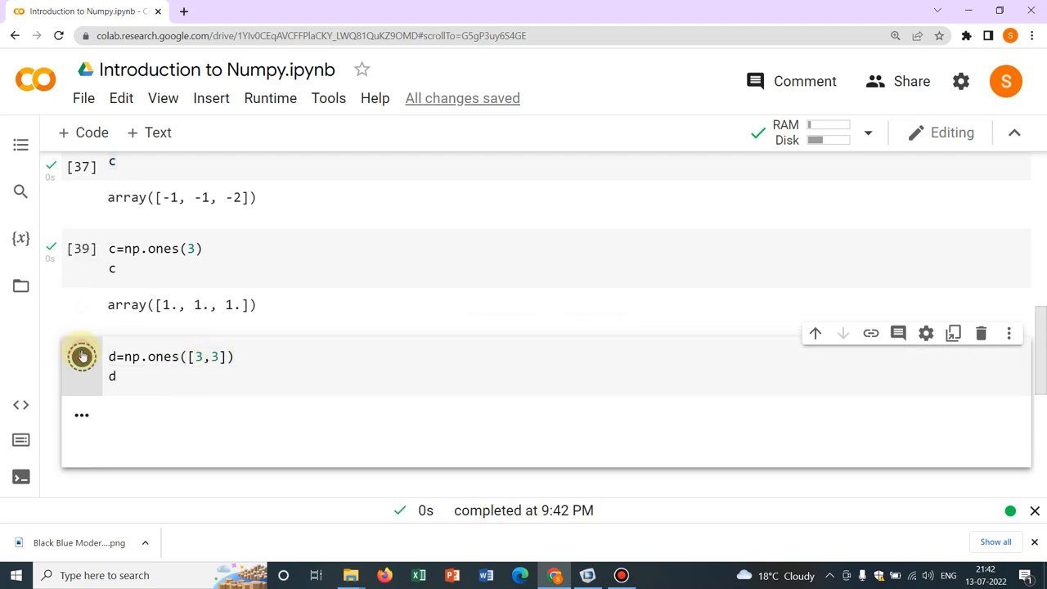
left_click(82, 356)
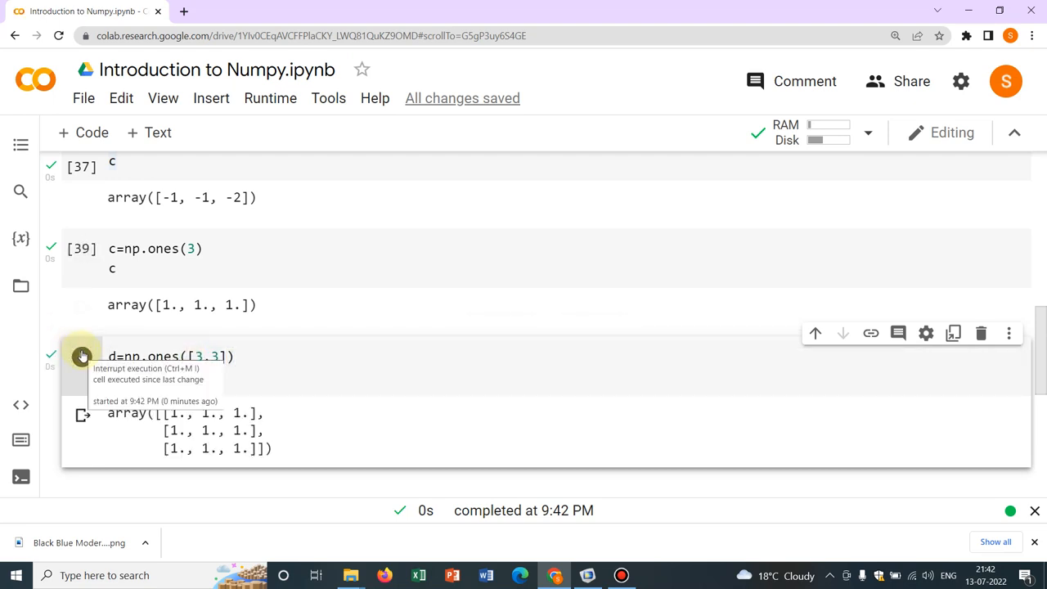
mouse_move(282, 401)
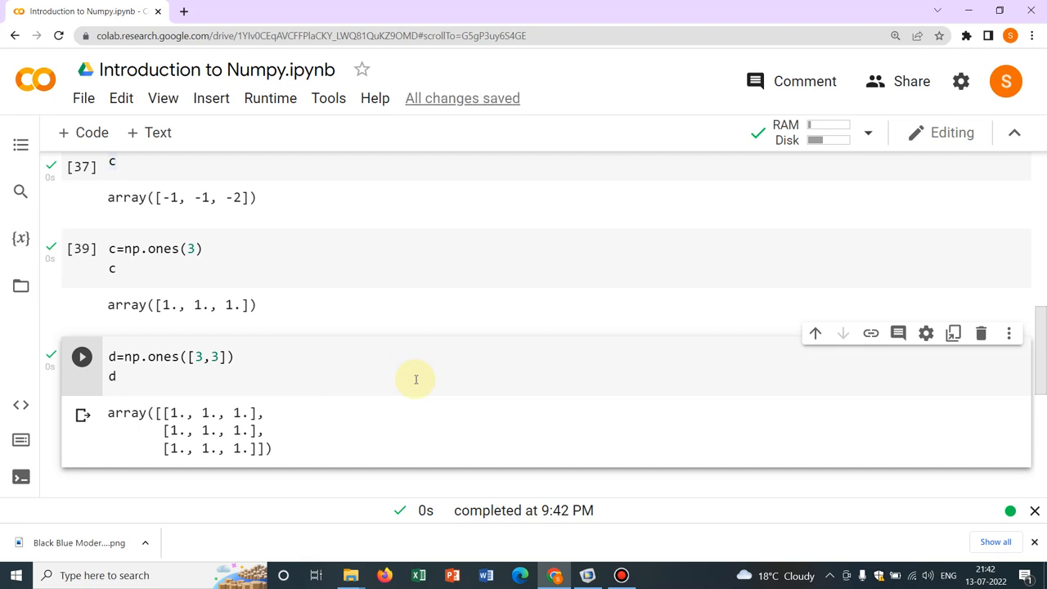
mouse_move(530, 5)
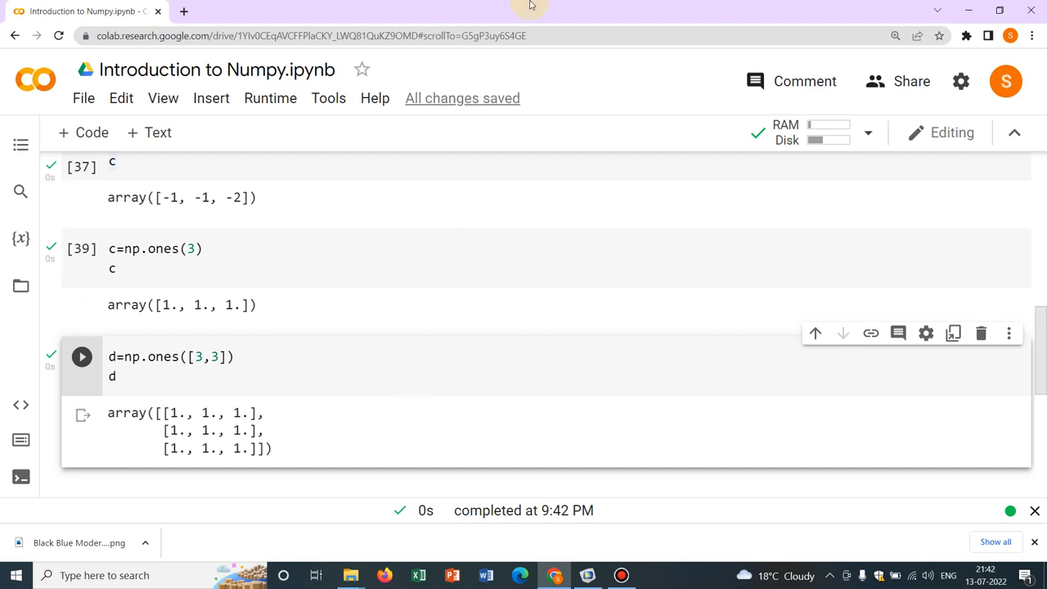
mouse_move(491, 6)
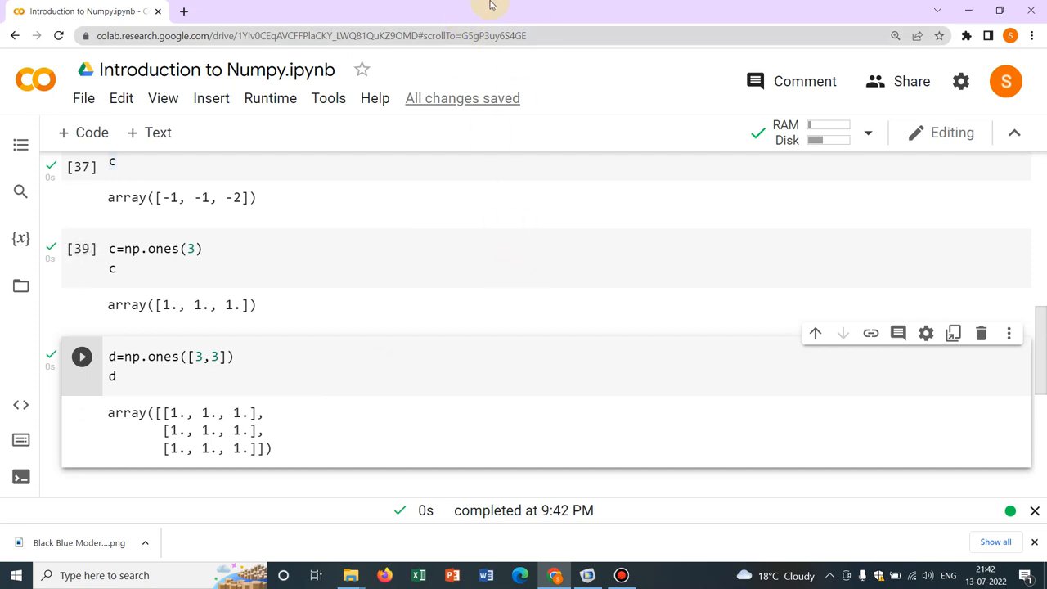